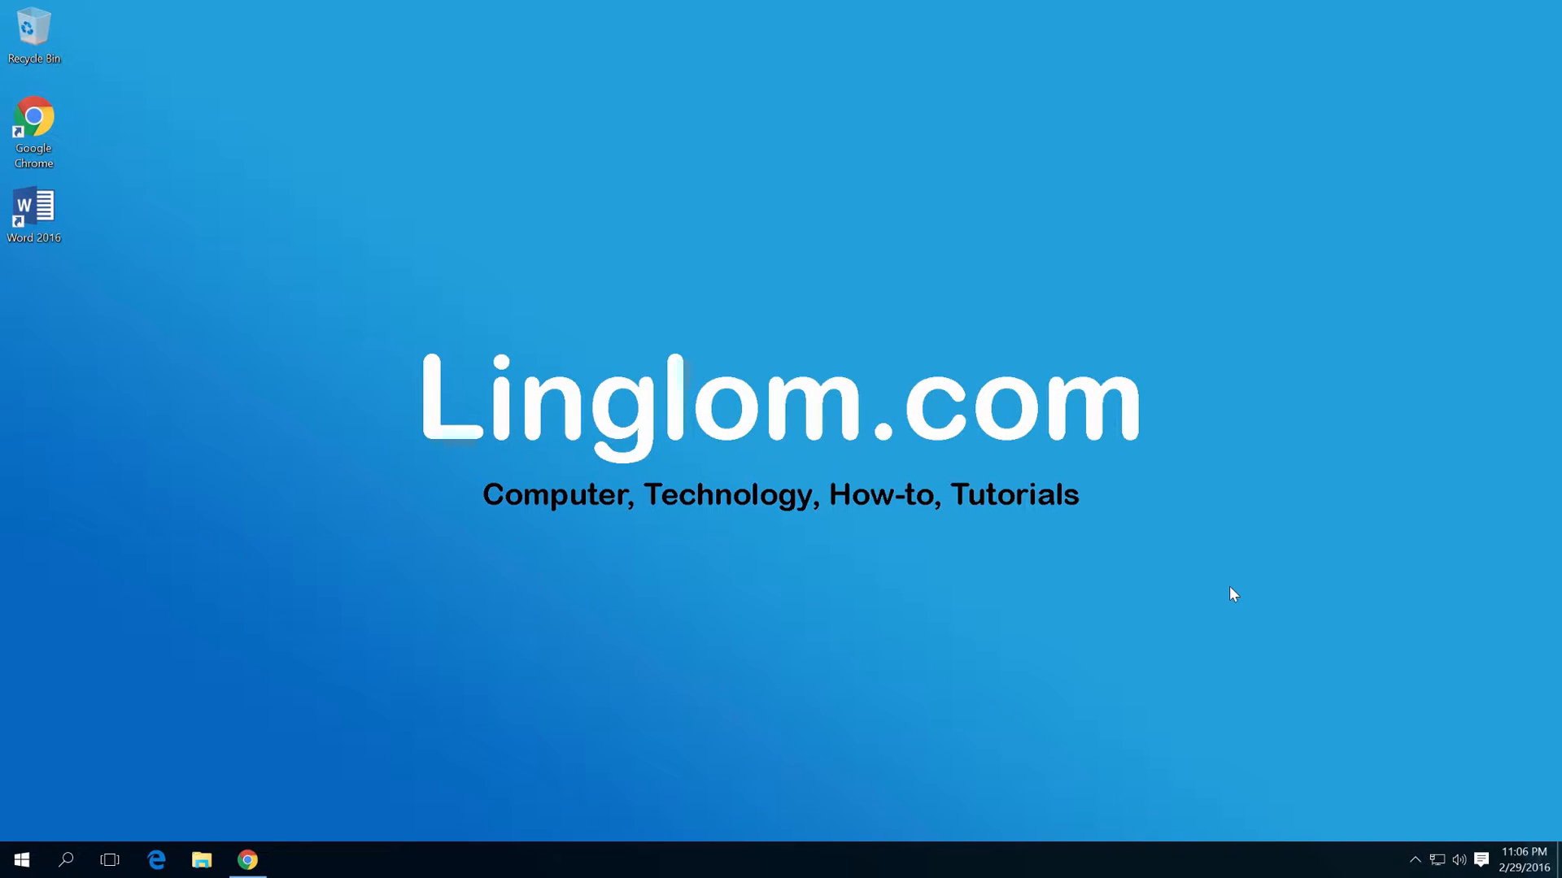
mouse_move(813, 615)
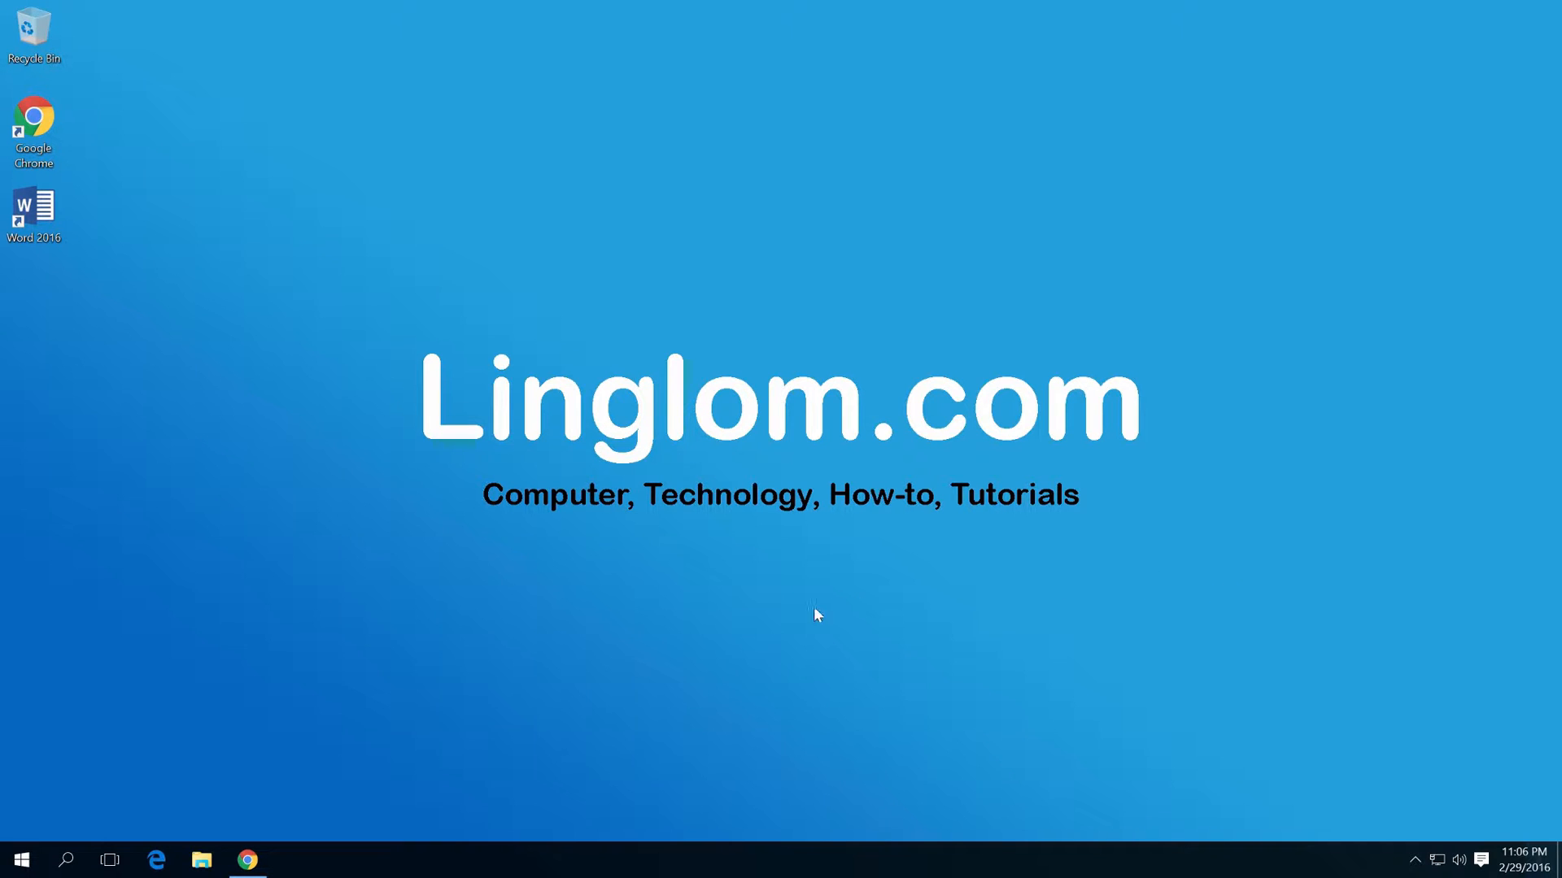
Step: Launch Google Chrome from the desktop to reach the dafont Obelix Pro page
click(247, 859)
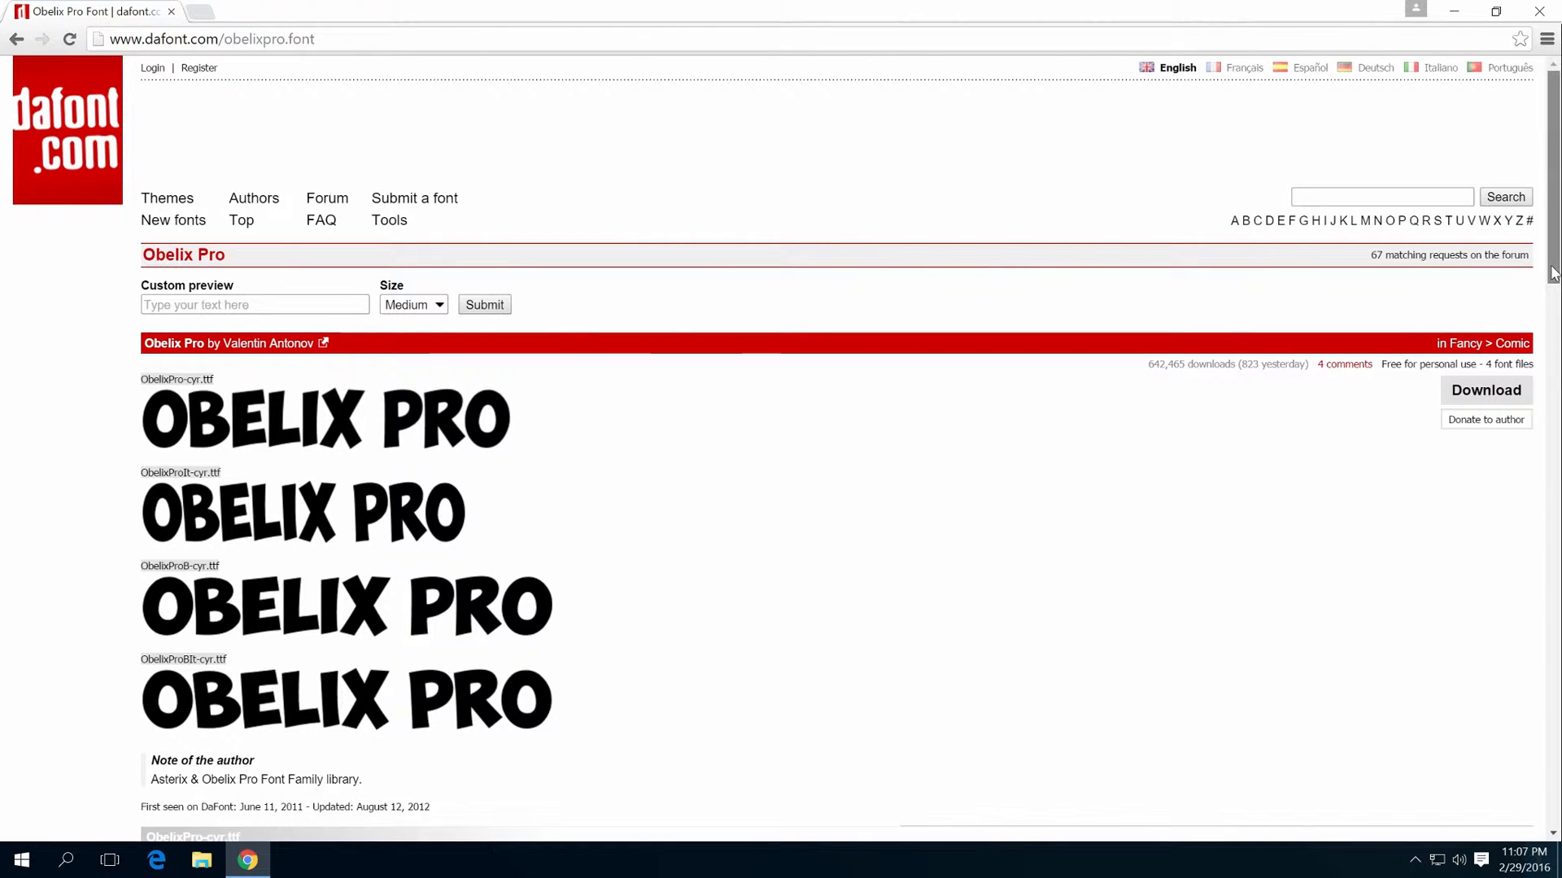
Step: Download obelixpro.zip from dafont and reveal it in the Downloads folder
scroll(down, 3)
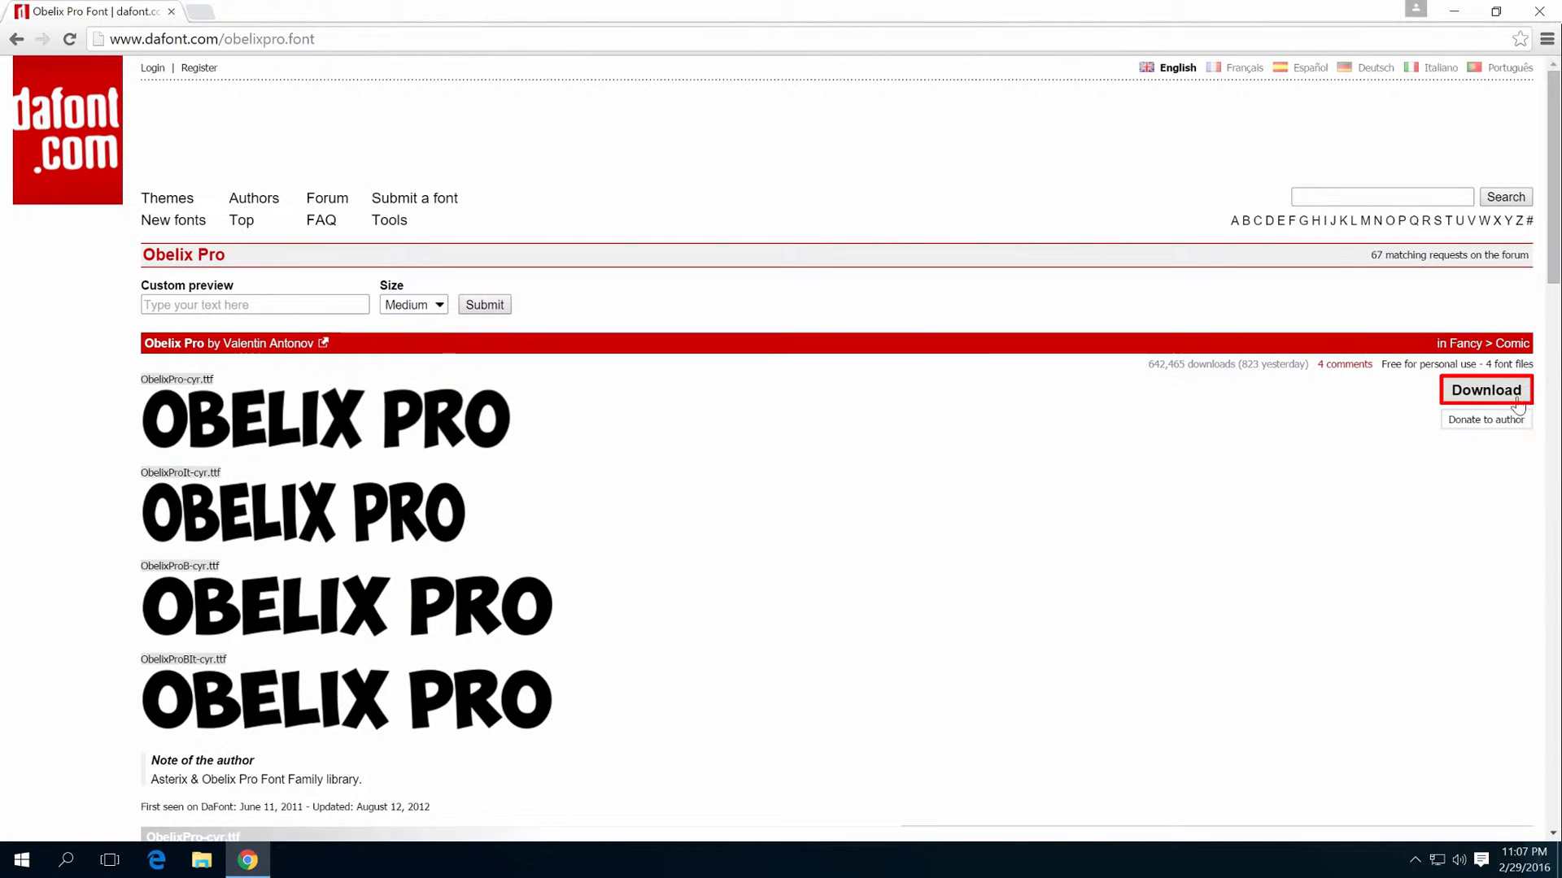
click(1487, 390)
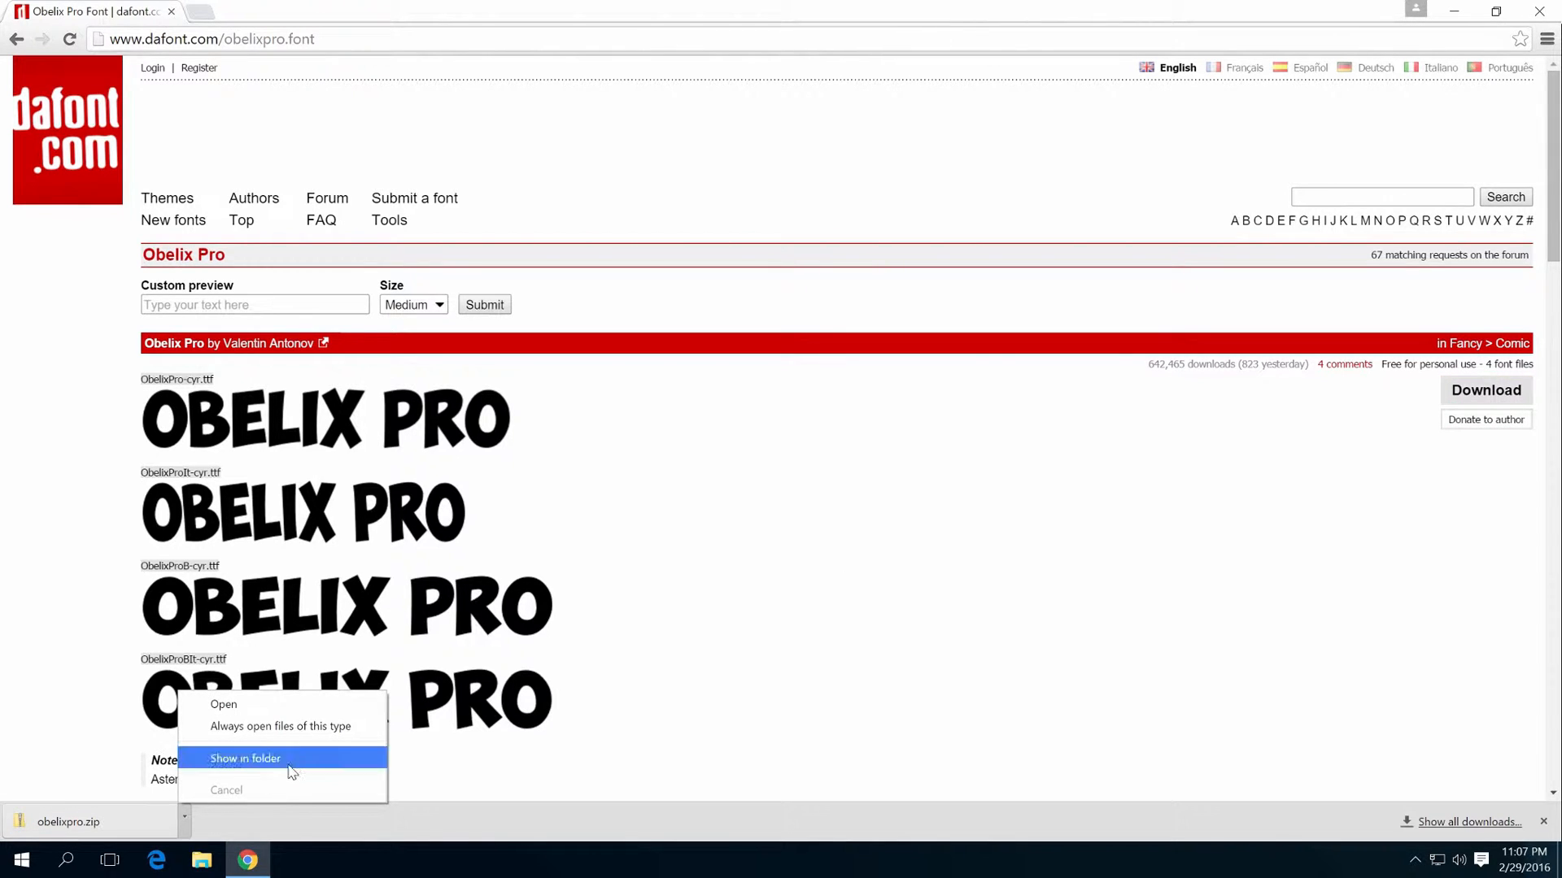
click(246, 758)
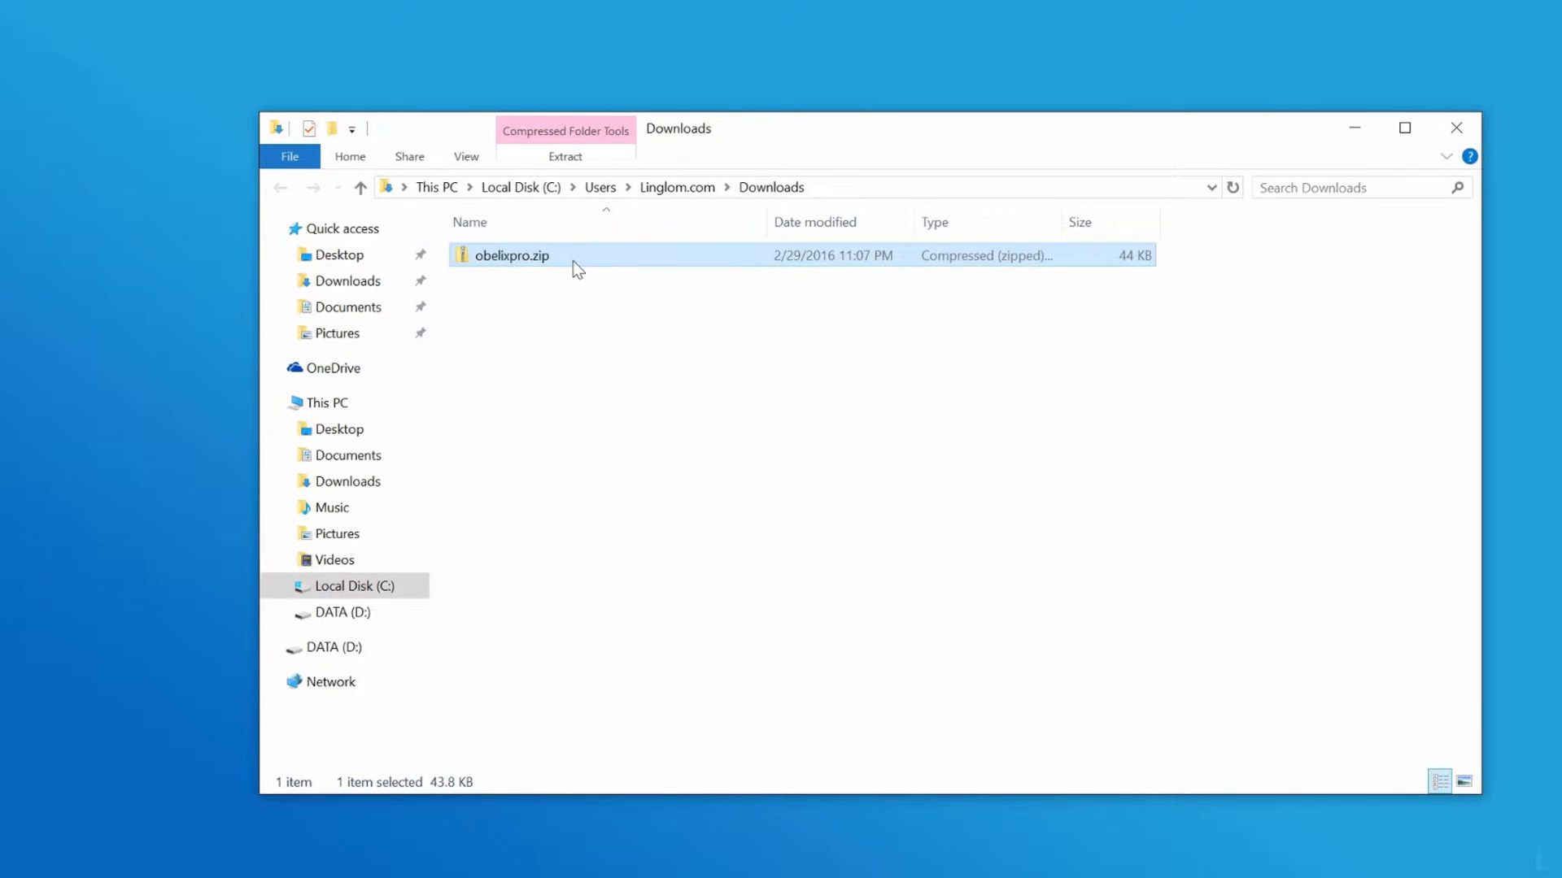
Step: Extract obelixpro.zip into an obelixpro folder holding its four TrueType files
right_click(526, 256)
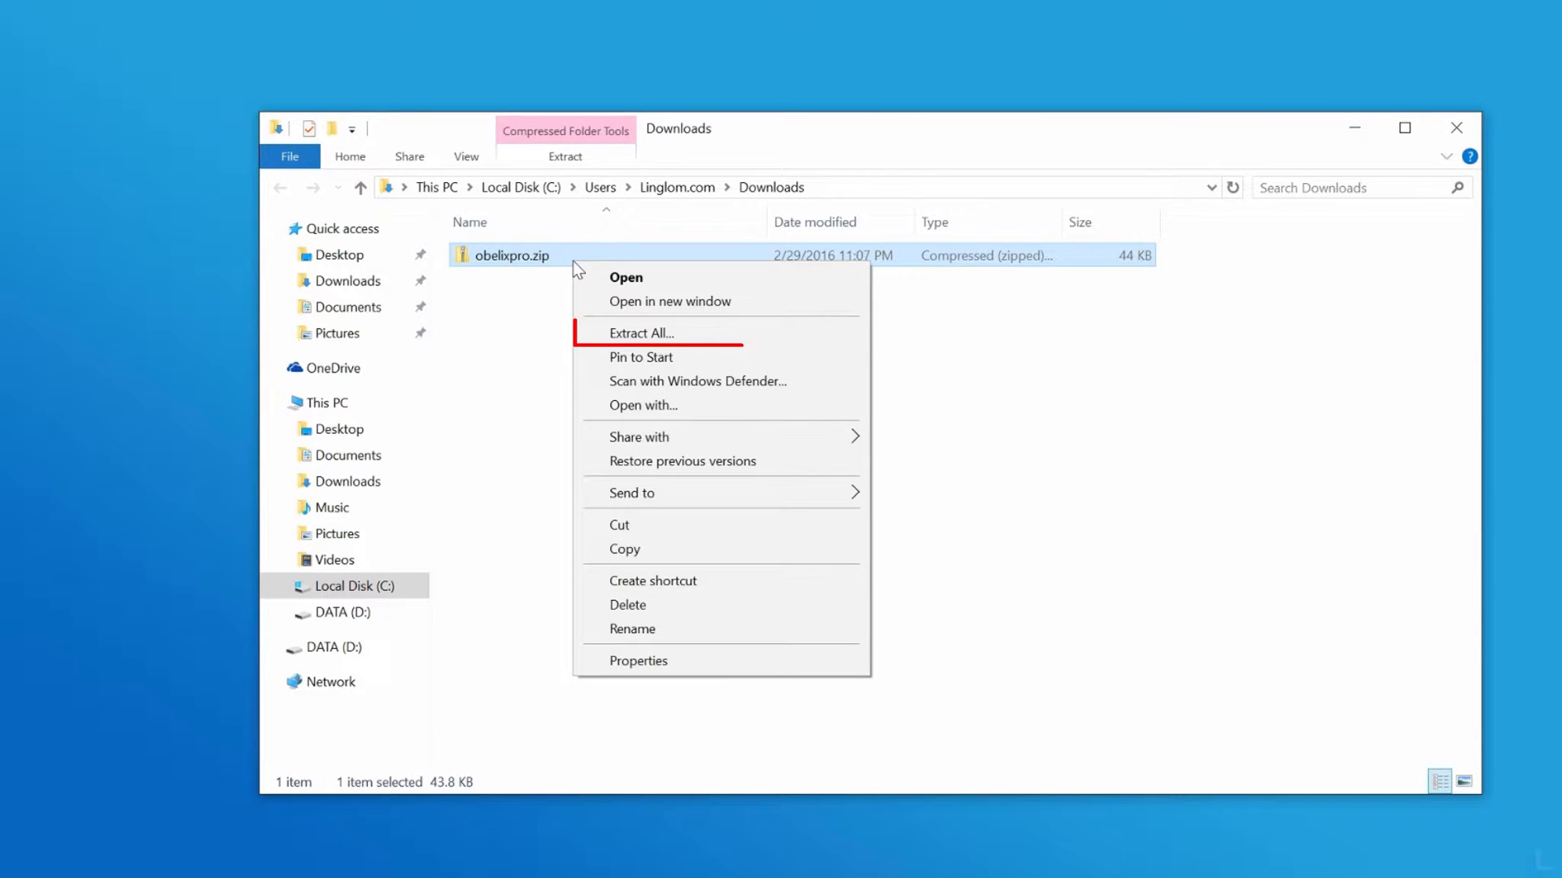
mouse_move(693, 339)
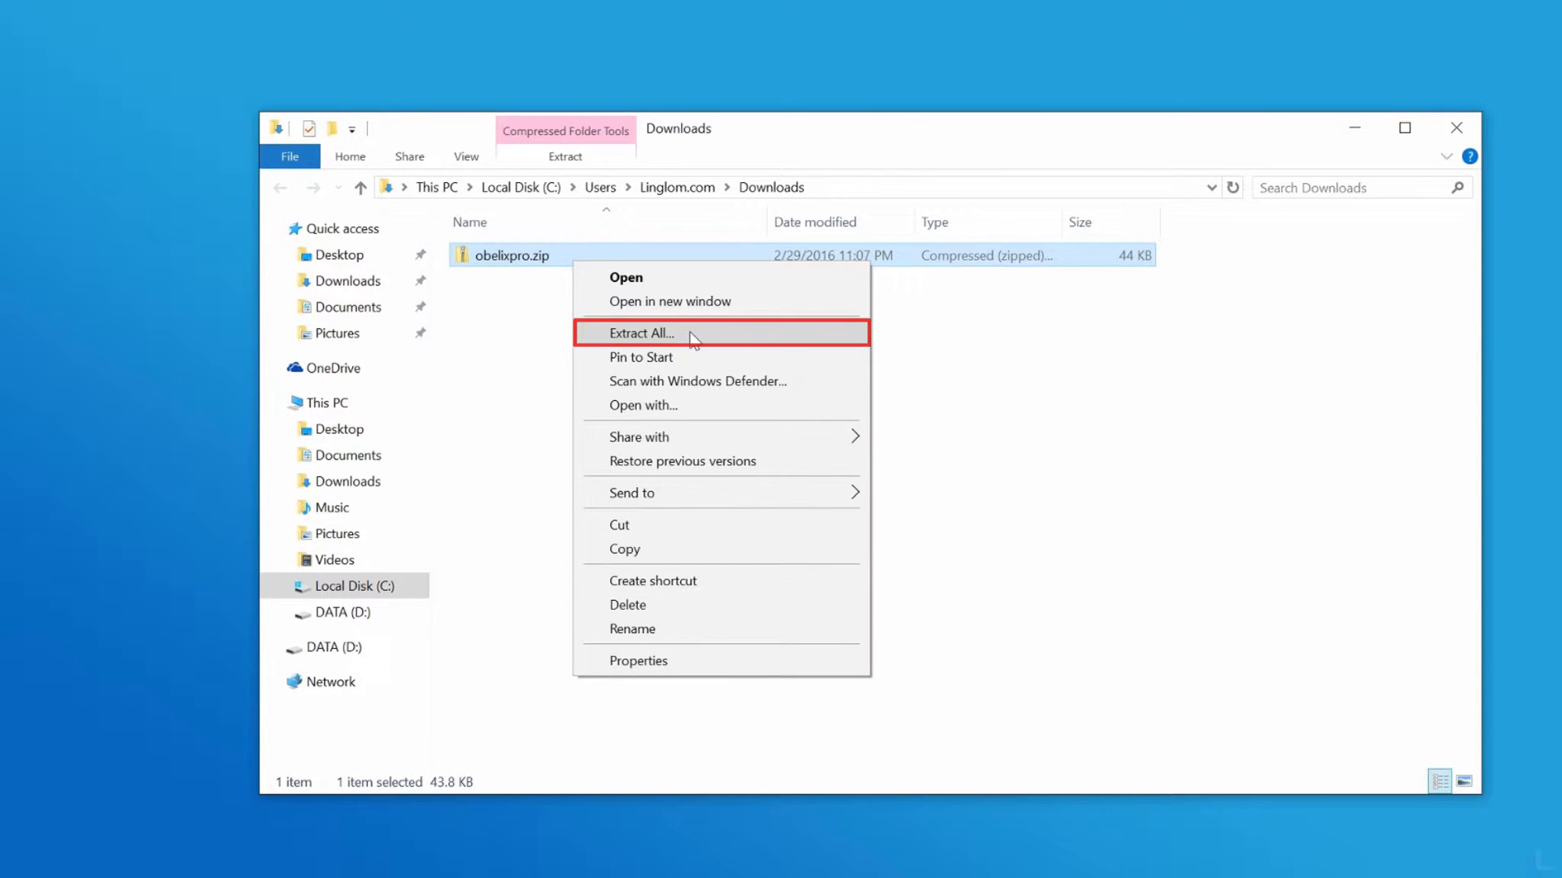
click(640, 333)
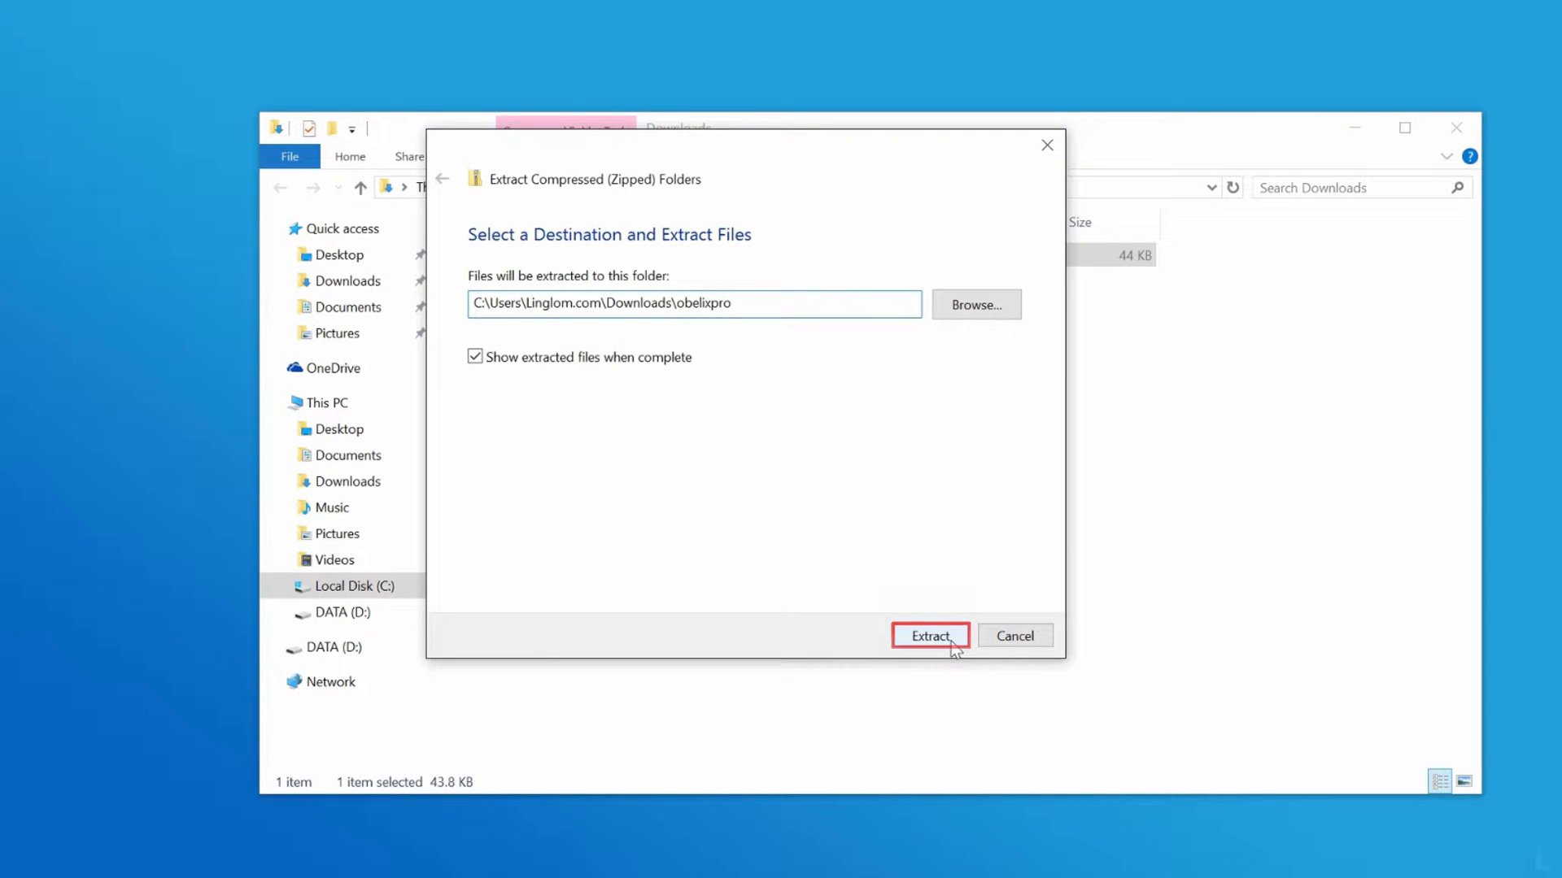
click(929, 635)
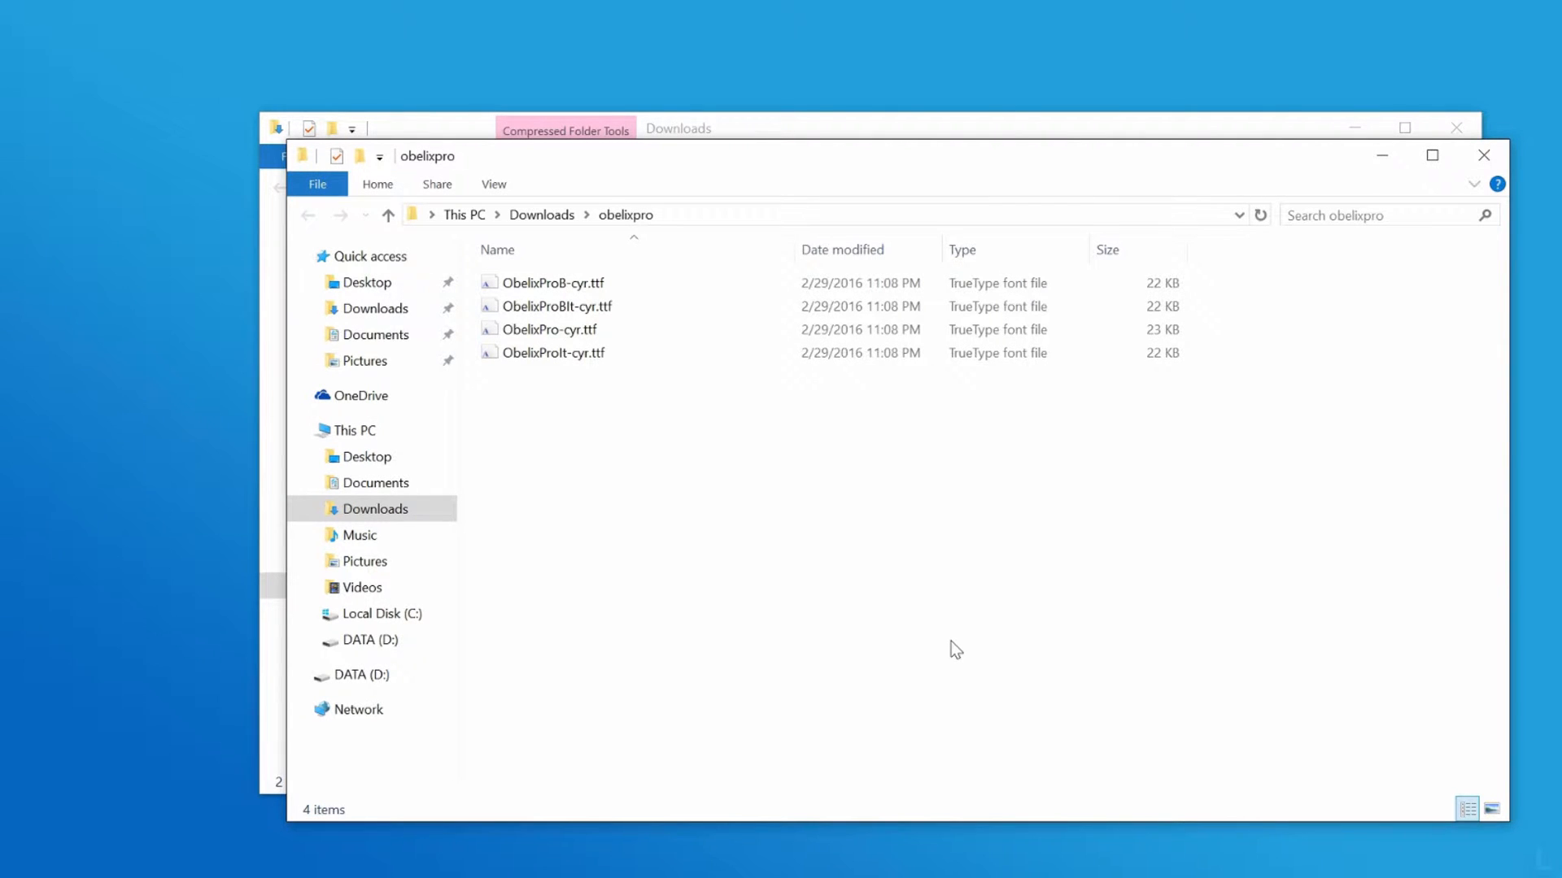
mouse_move(727, 420)
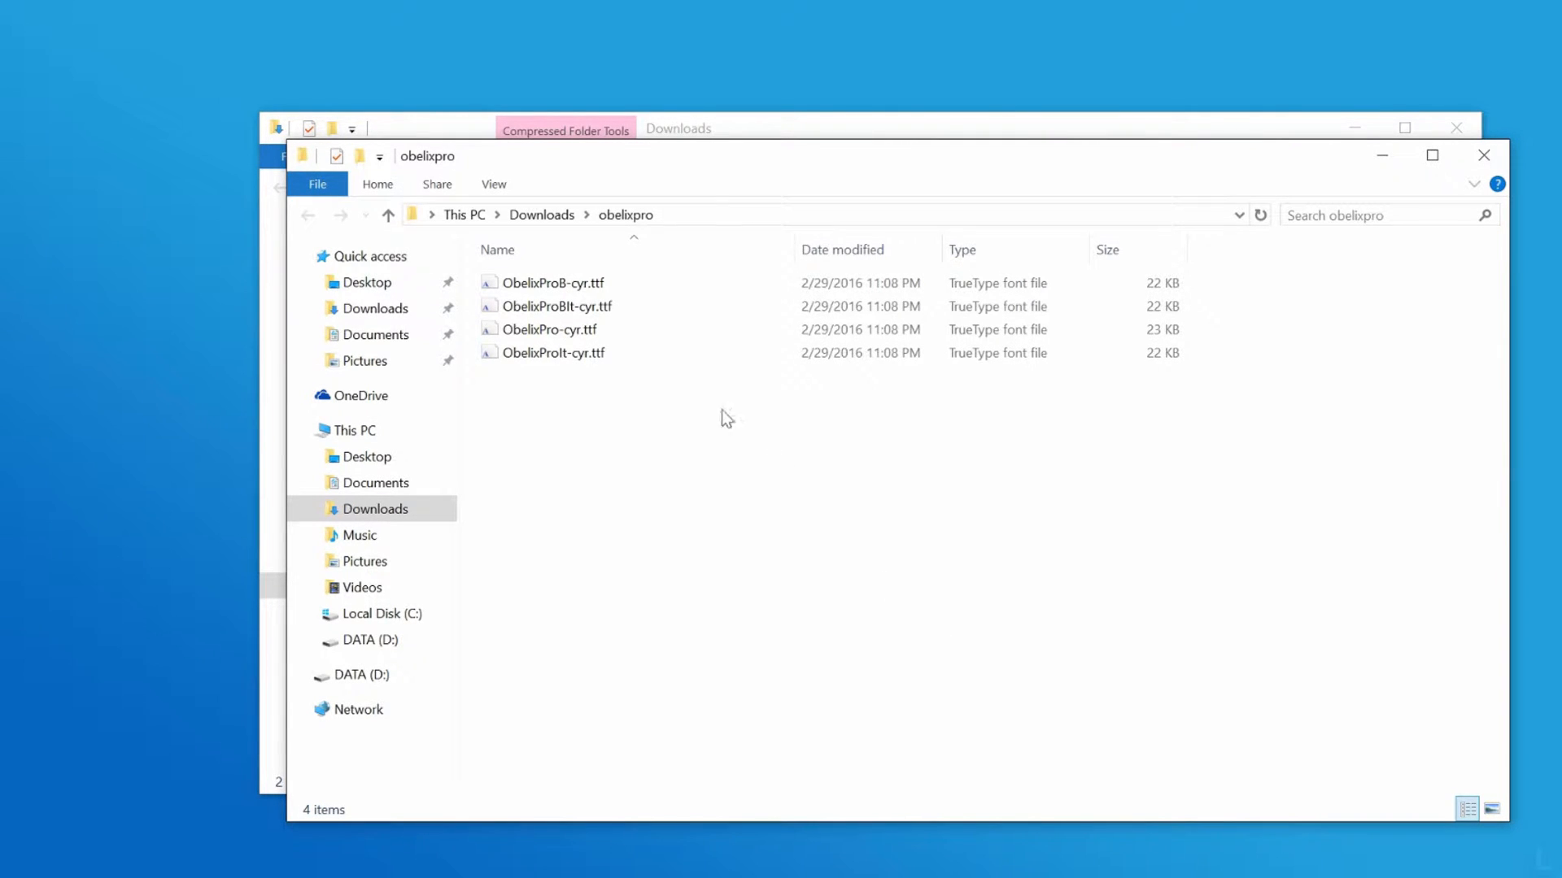
Step: Select ObelixProB-cyr.ttf and ObelixPro-cyr.ttf together and install both fonts
click(549, 329)
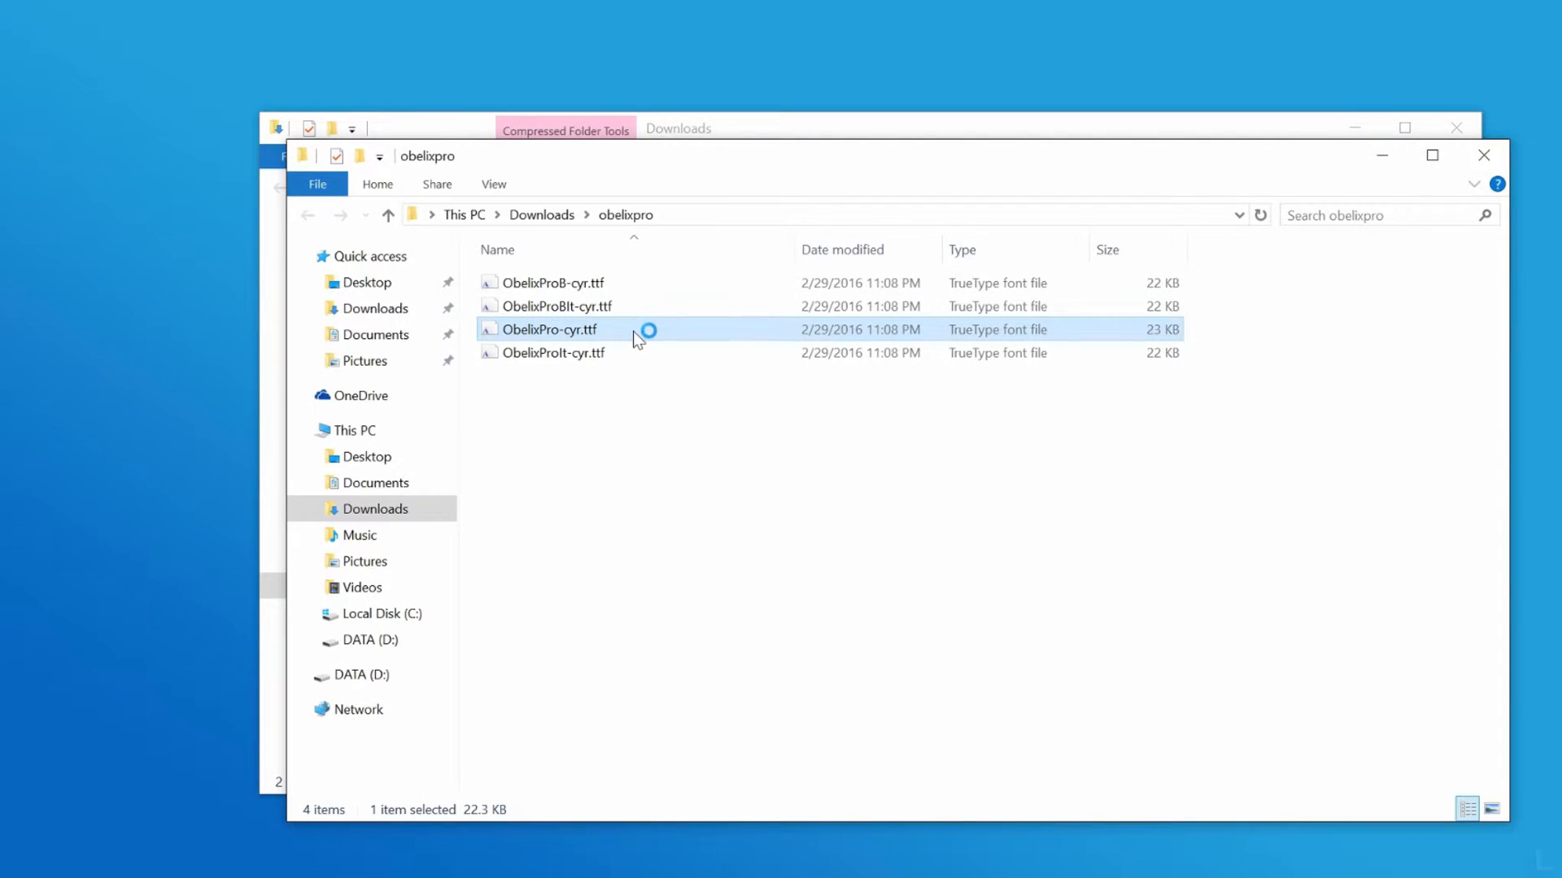
double_click(550, 329)
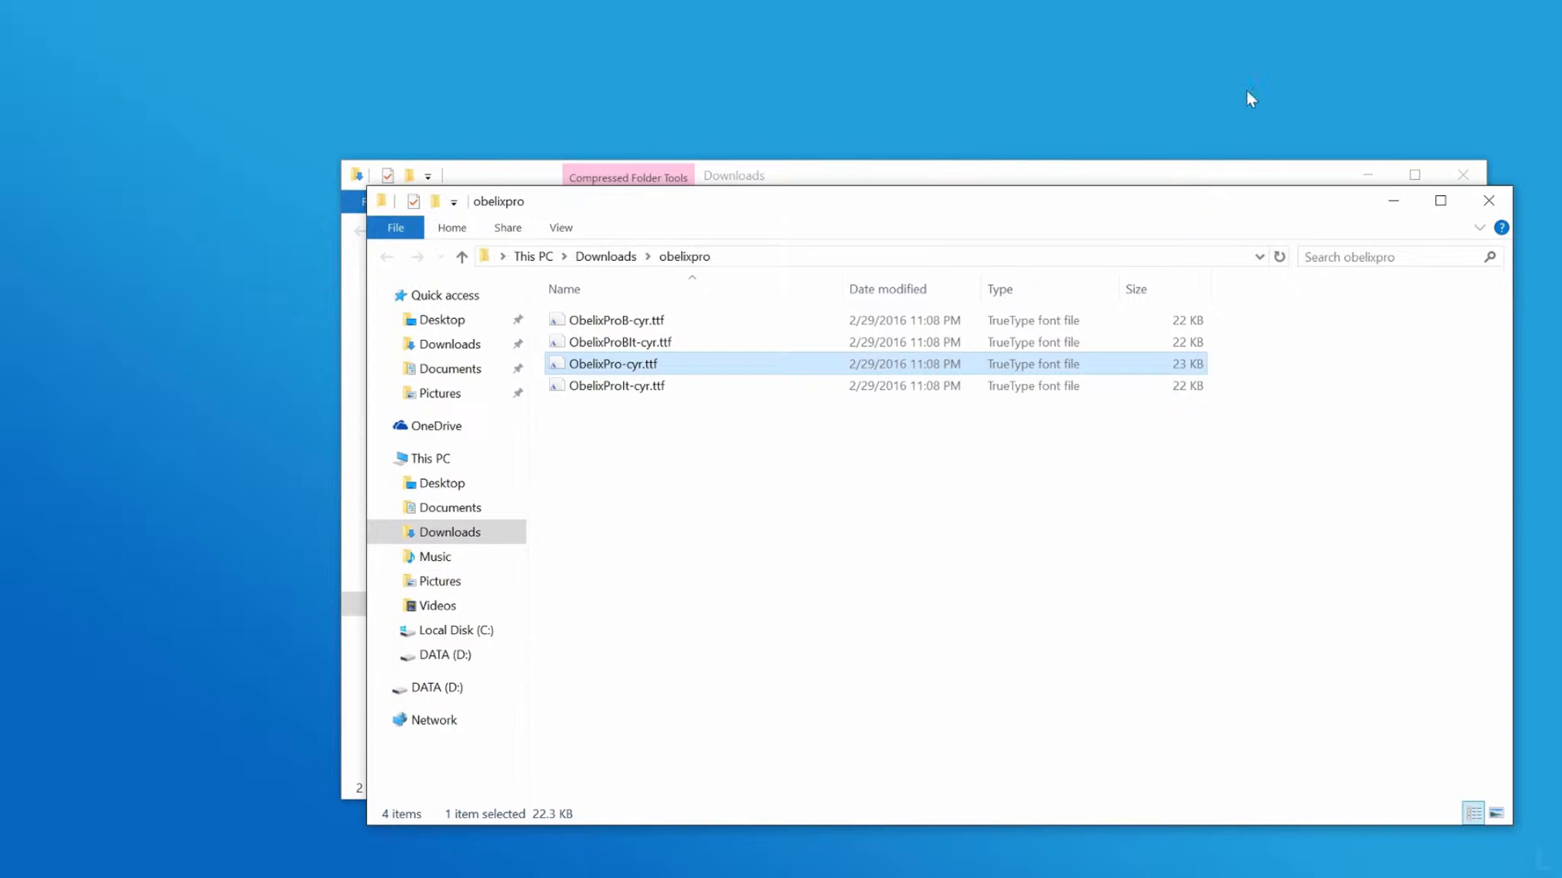
click(615, 319)
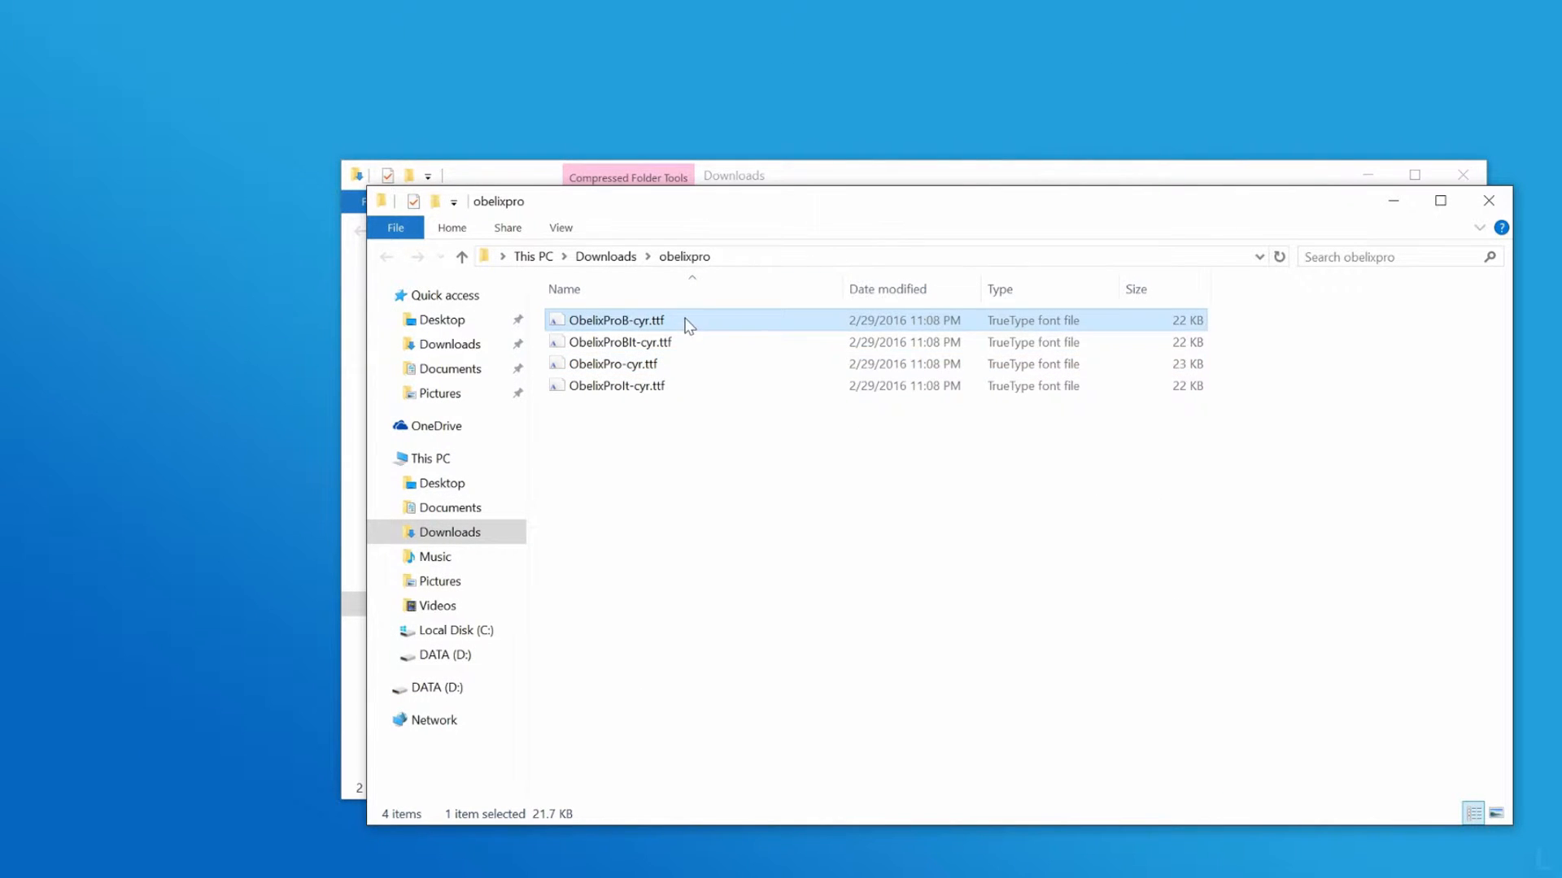
click(612, 364)
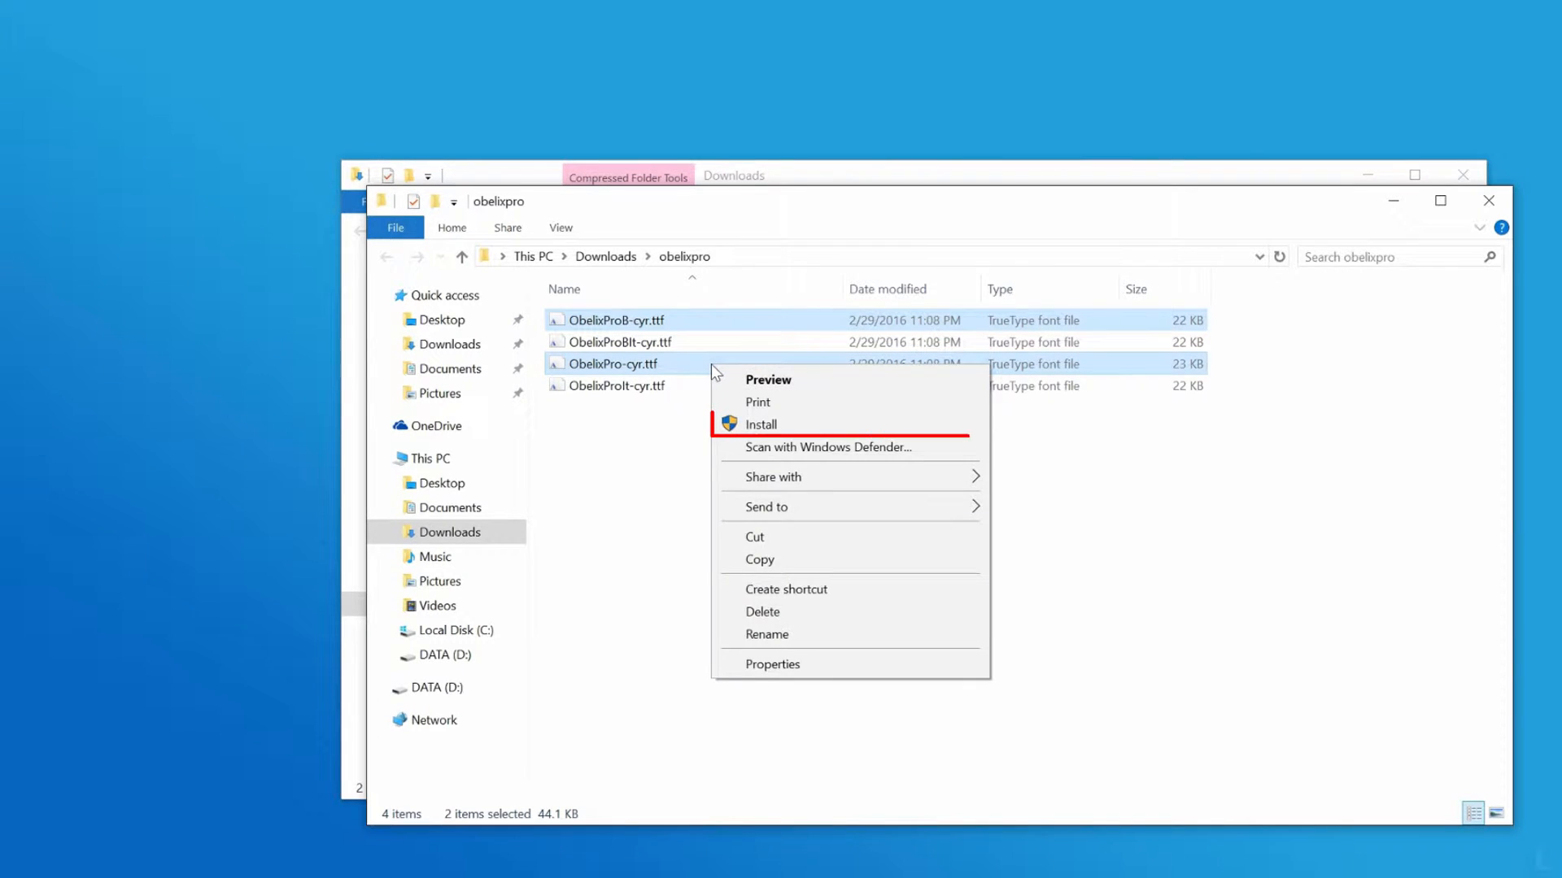
mouse_move(798, 429)
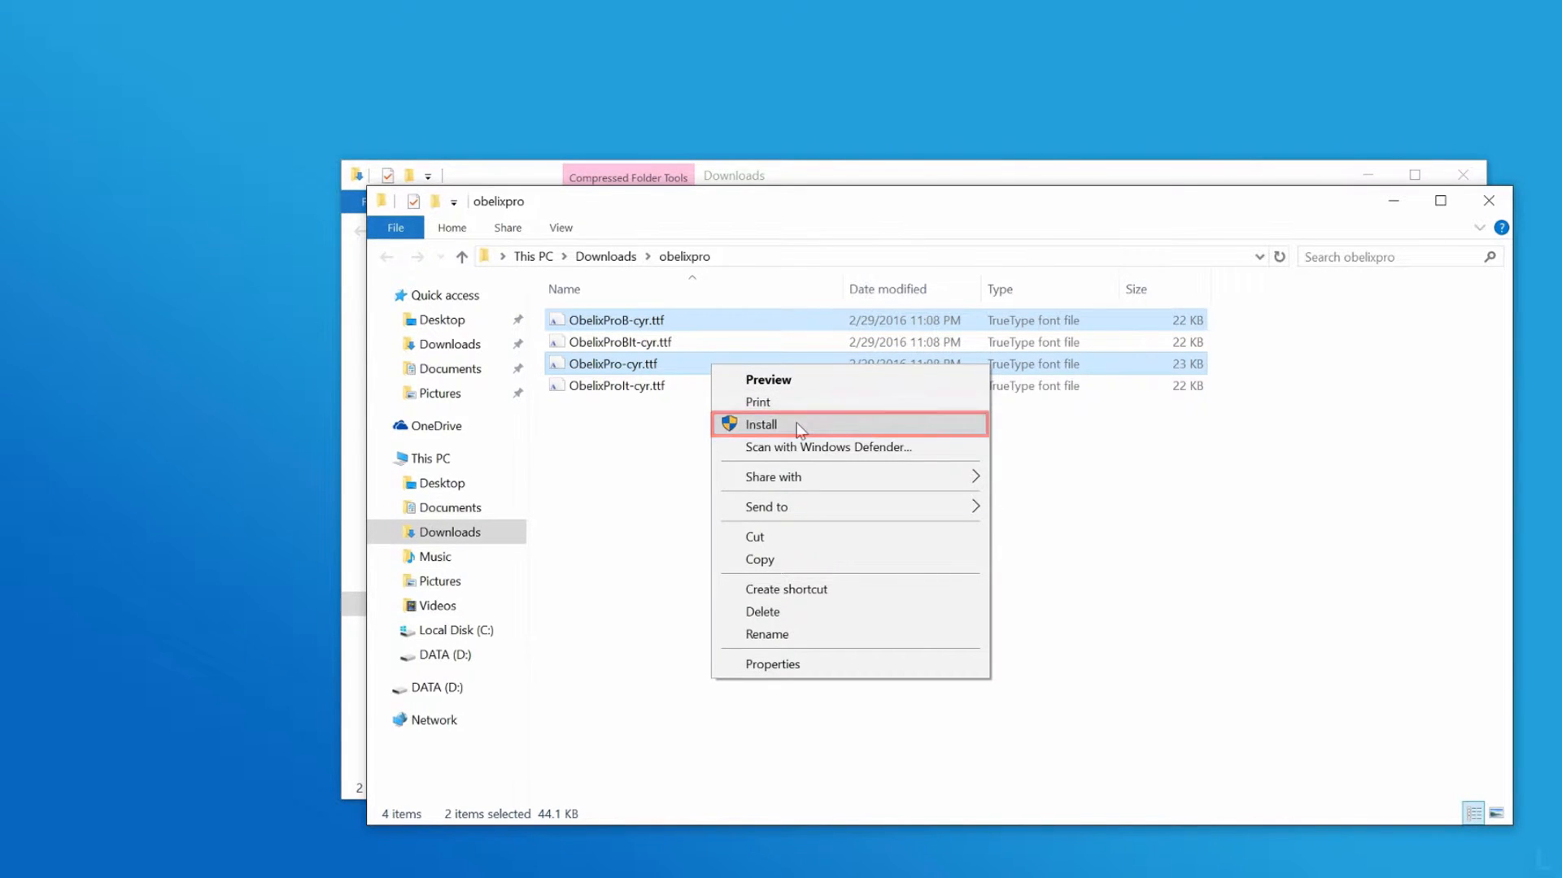
click(762, 424)
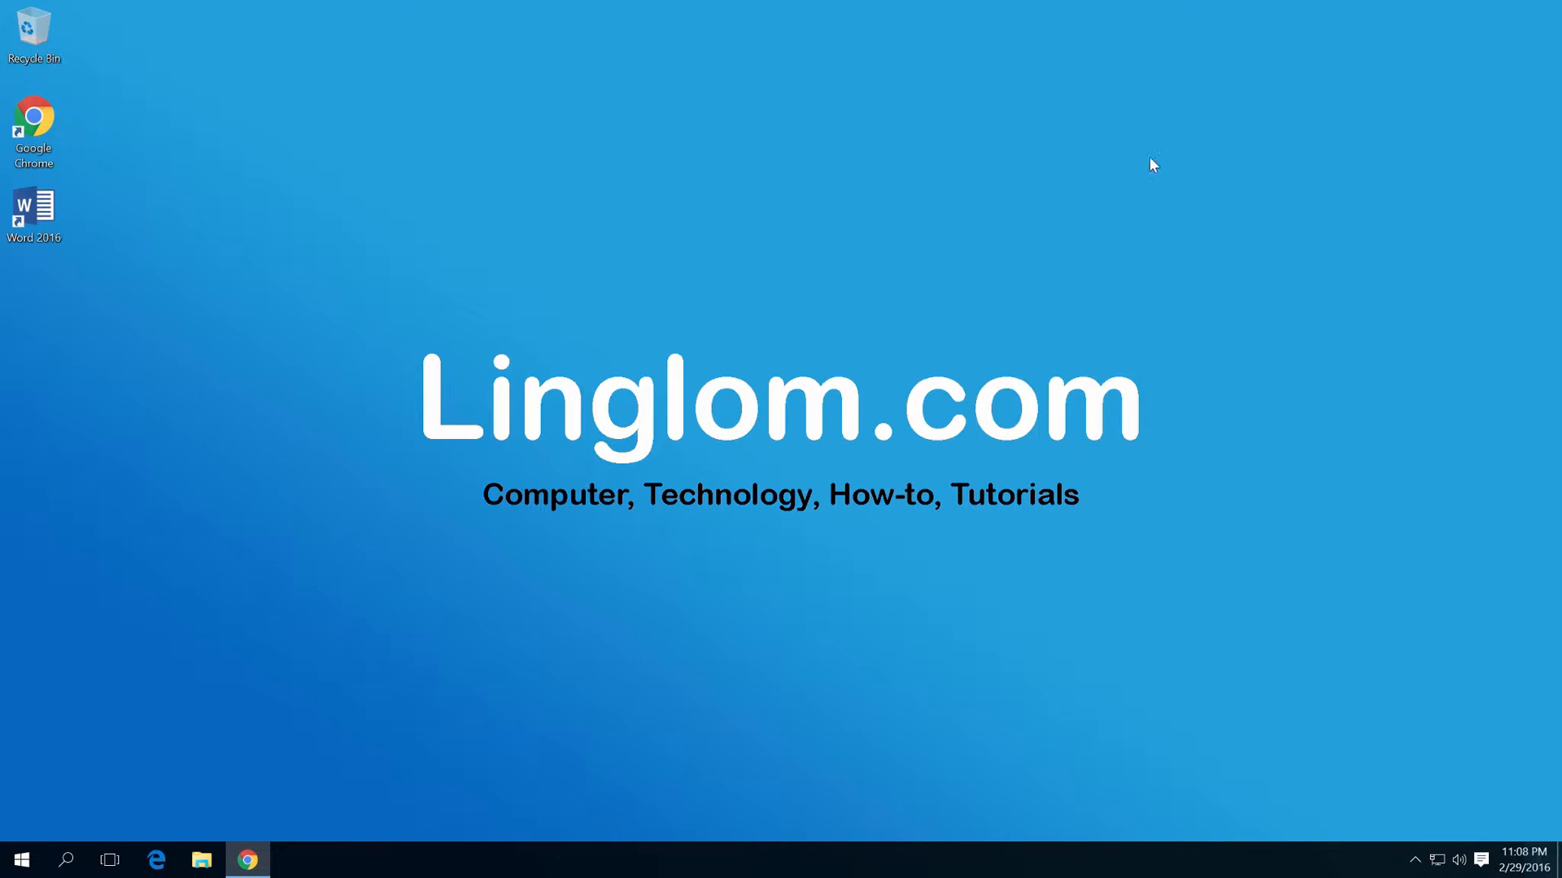
Step: Start Word and enter 'NEW FONT STYLE' as test text rendered in ObelixPro
double_click(32, 211)
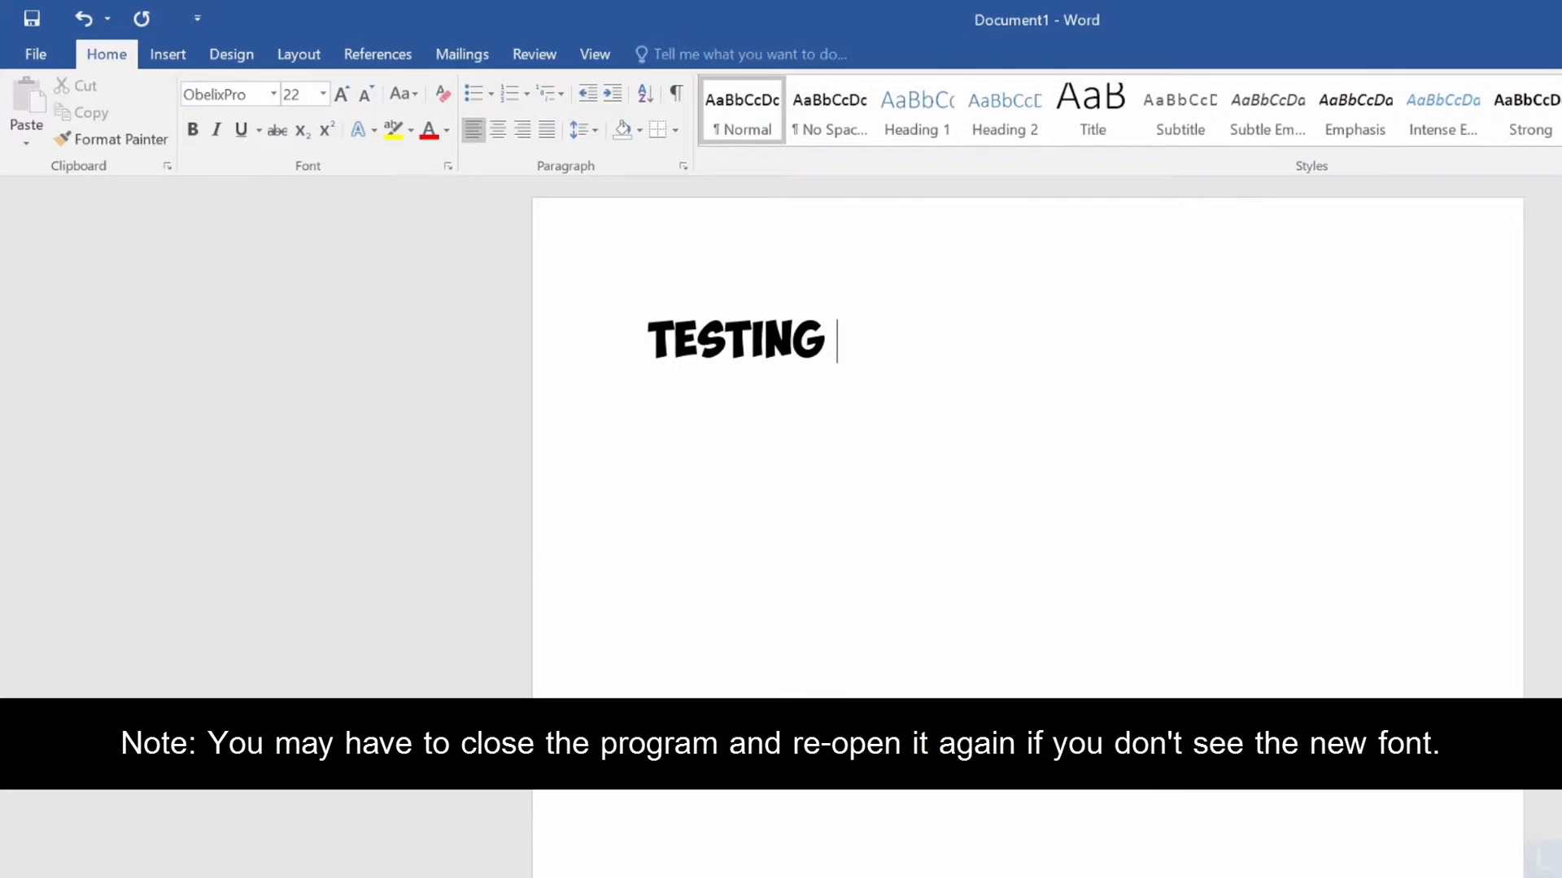
text(NEW FONT STYLE)
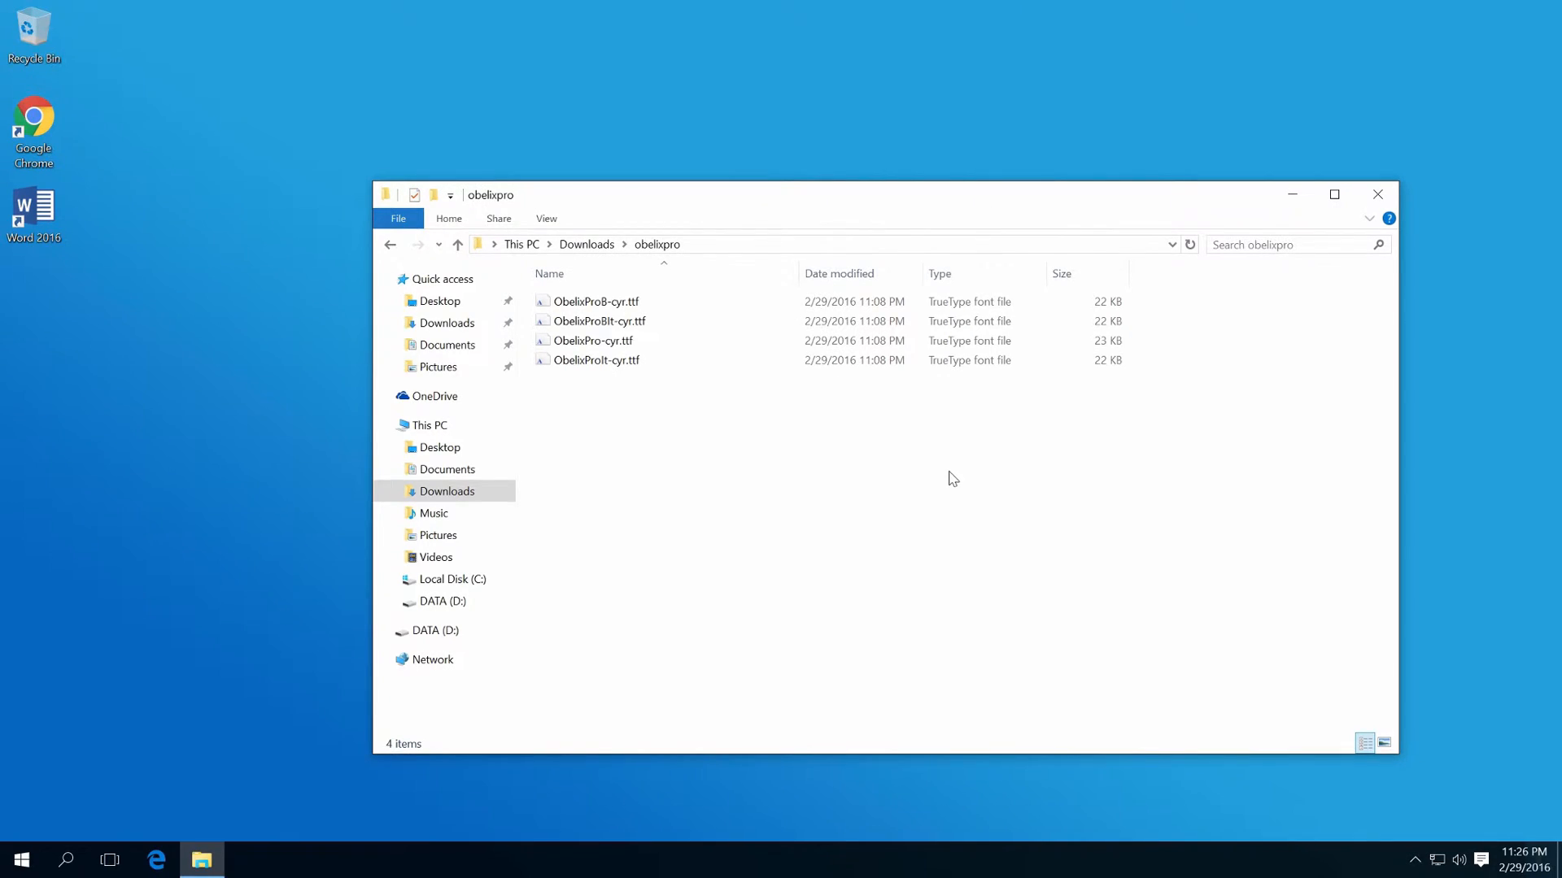
Step: Preview ObelixPro-cyr.ttf in Windows Font Viewer, then close the preview
click(593, 340)
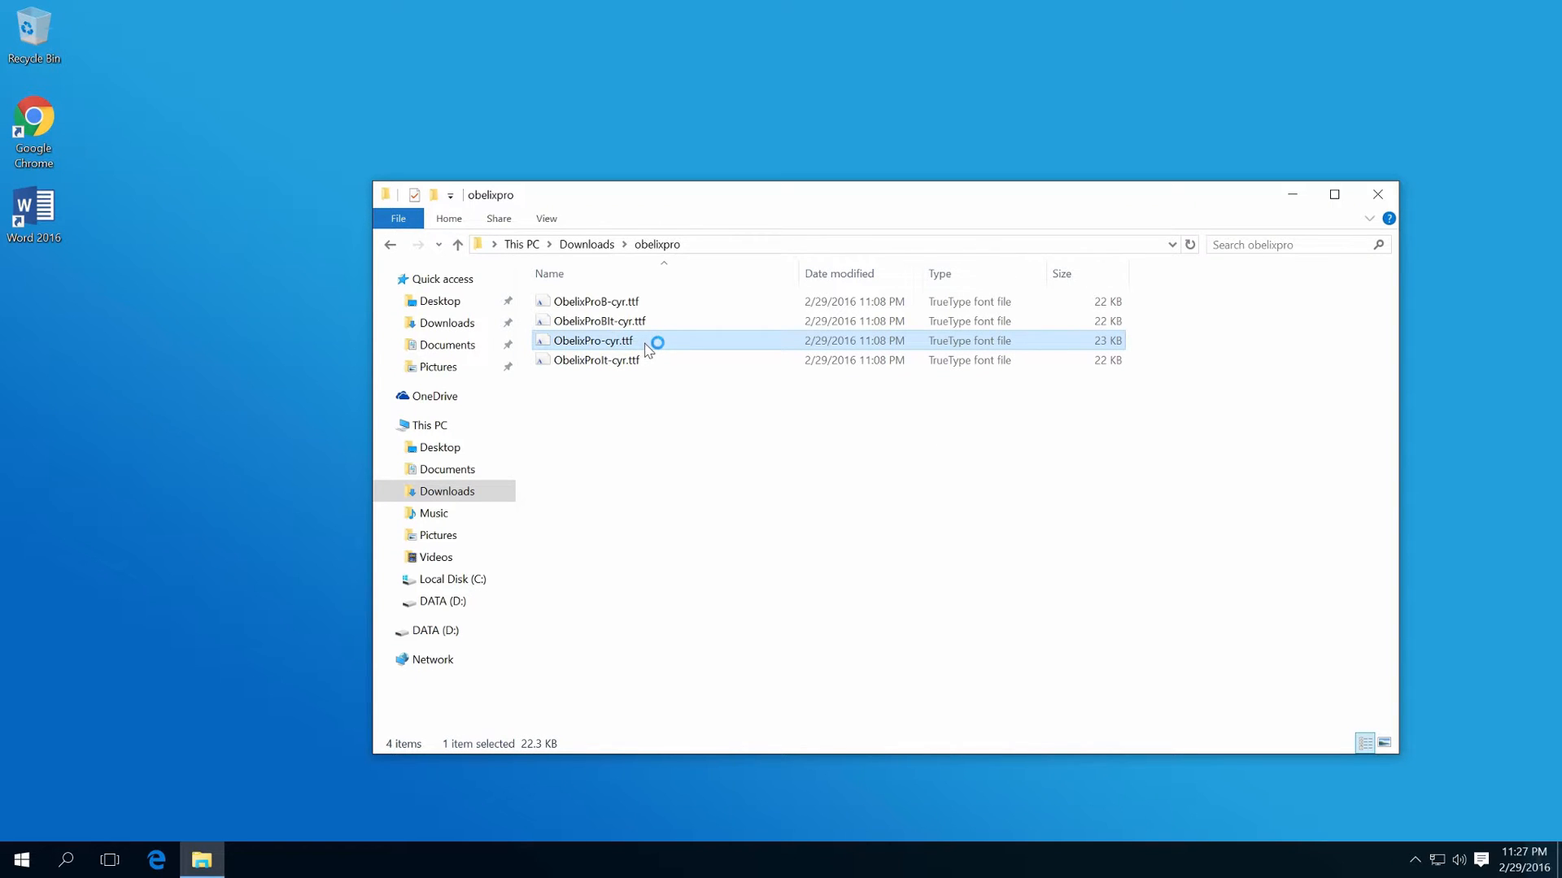
double_click(592, 342)
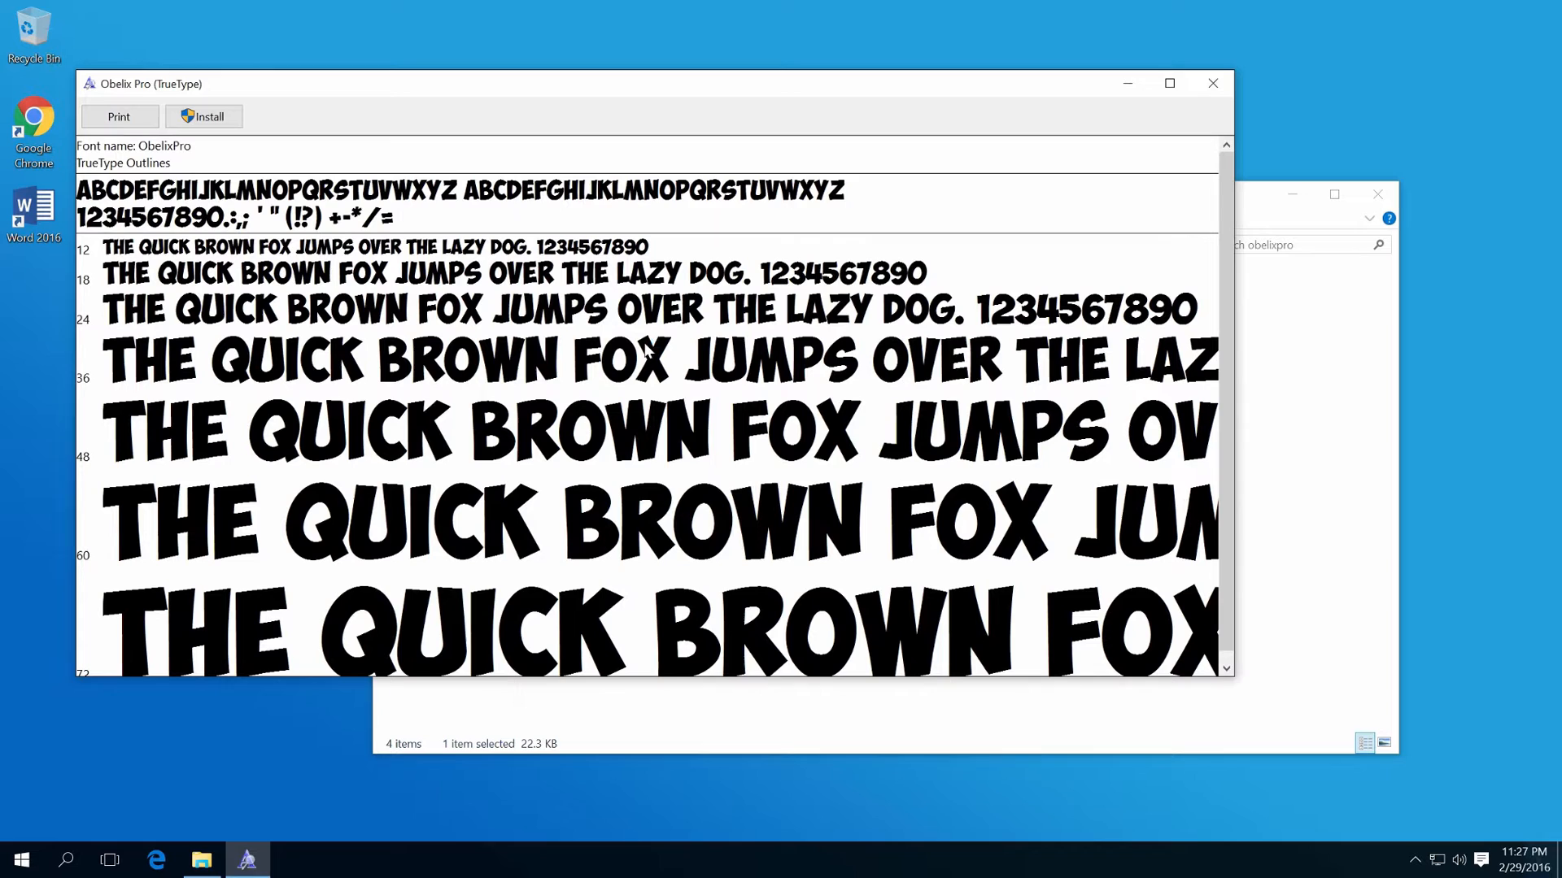
click(1212, 83)
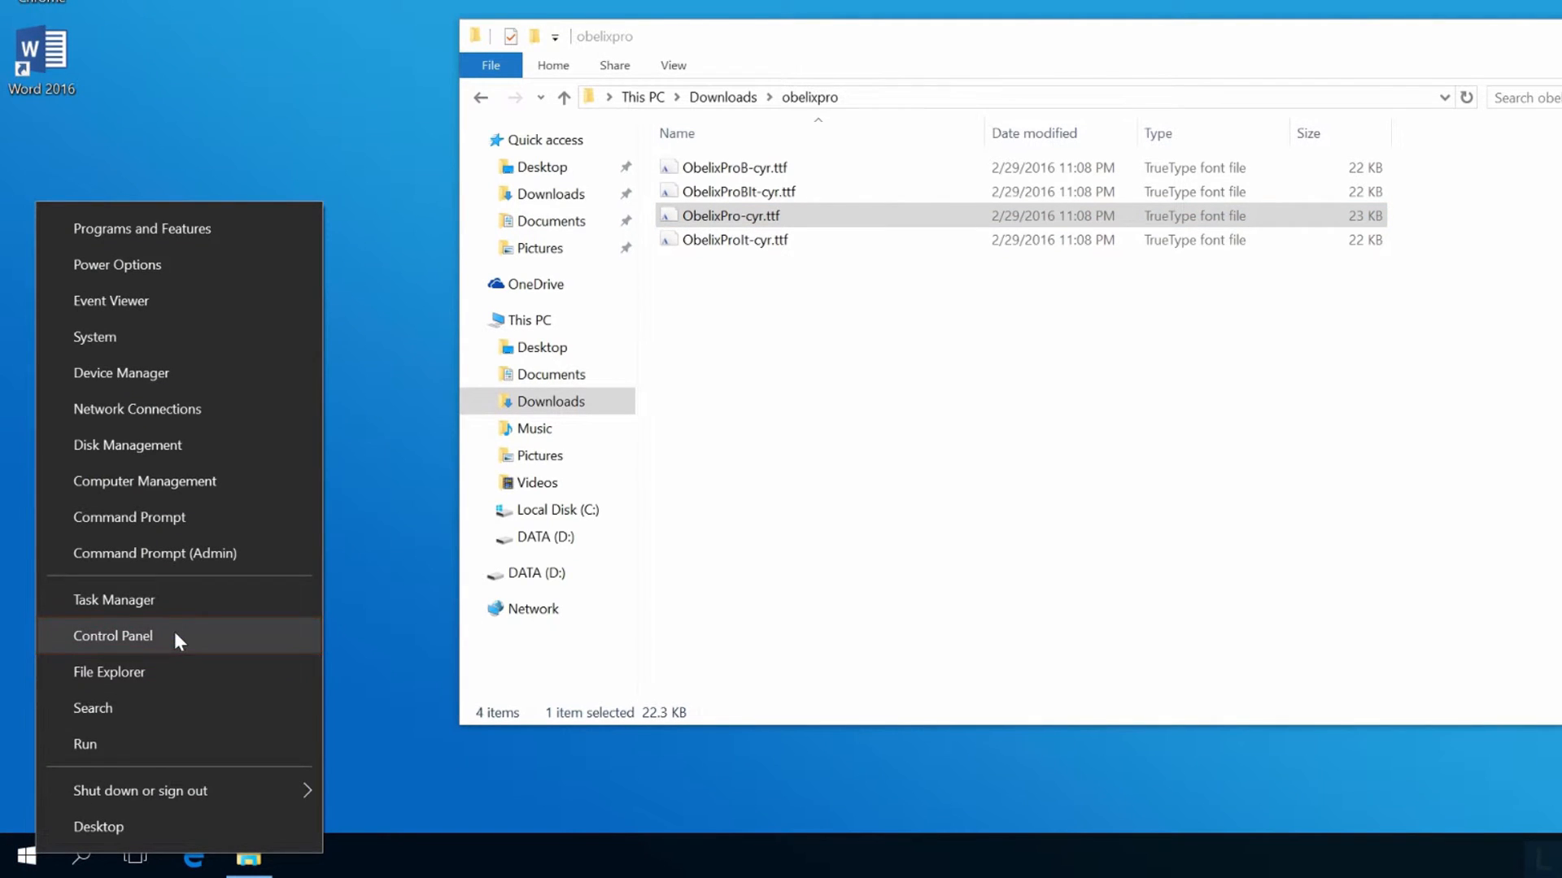
Step: Reach the Fonts folder via Control Panel's Appearance and Personalization
click(112, 636)
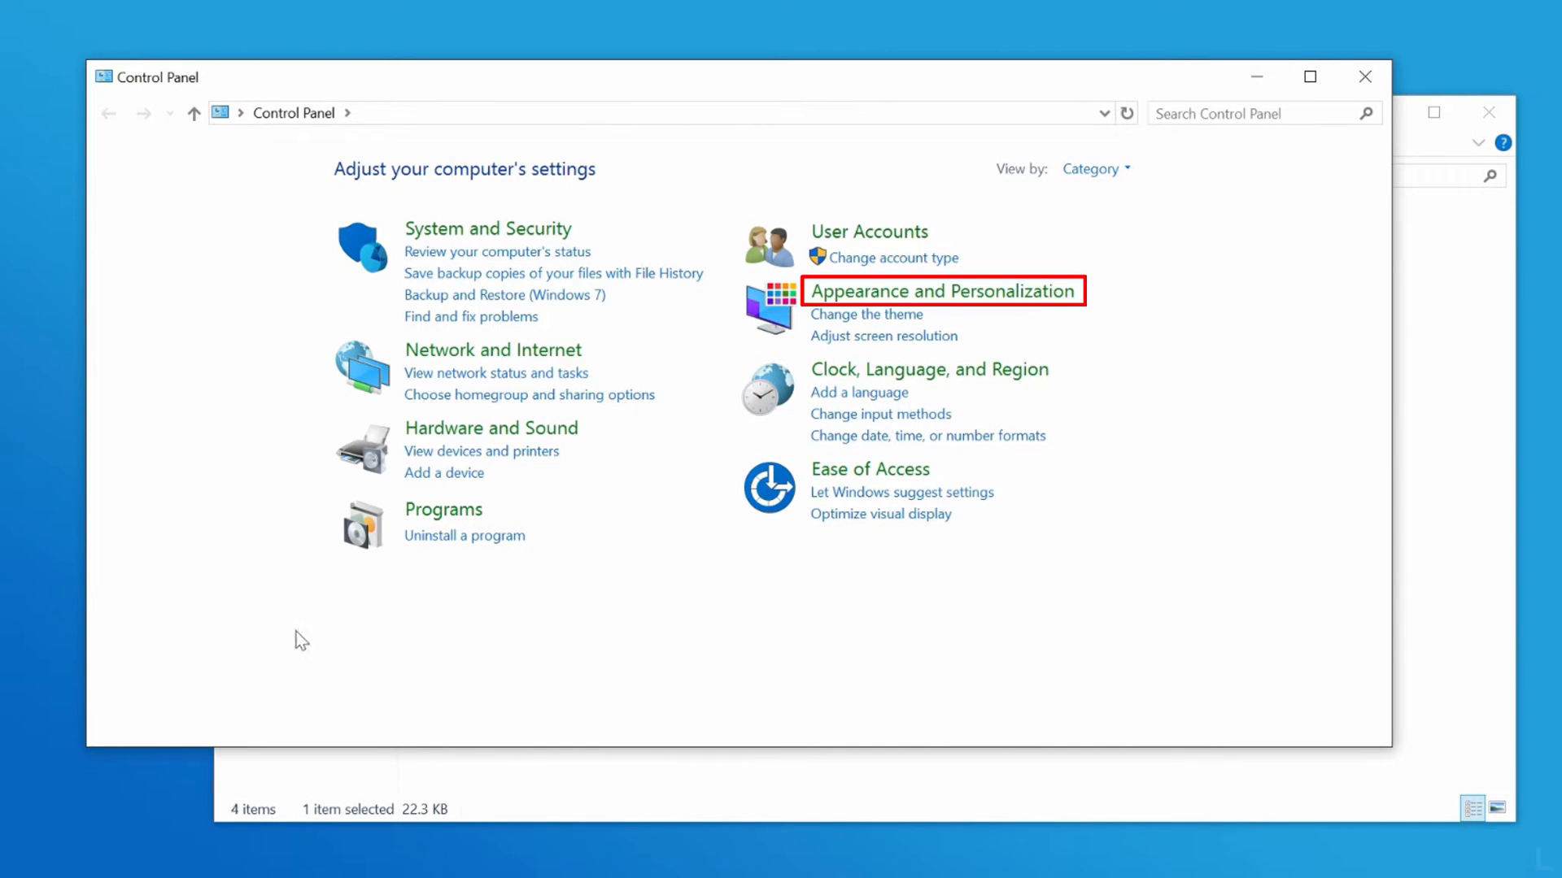
mouse_move(968, 306)
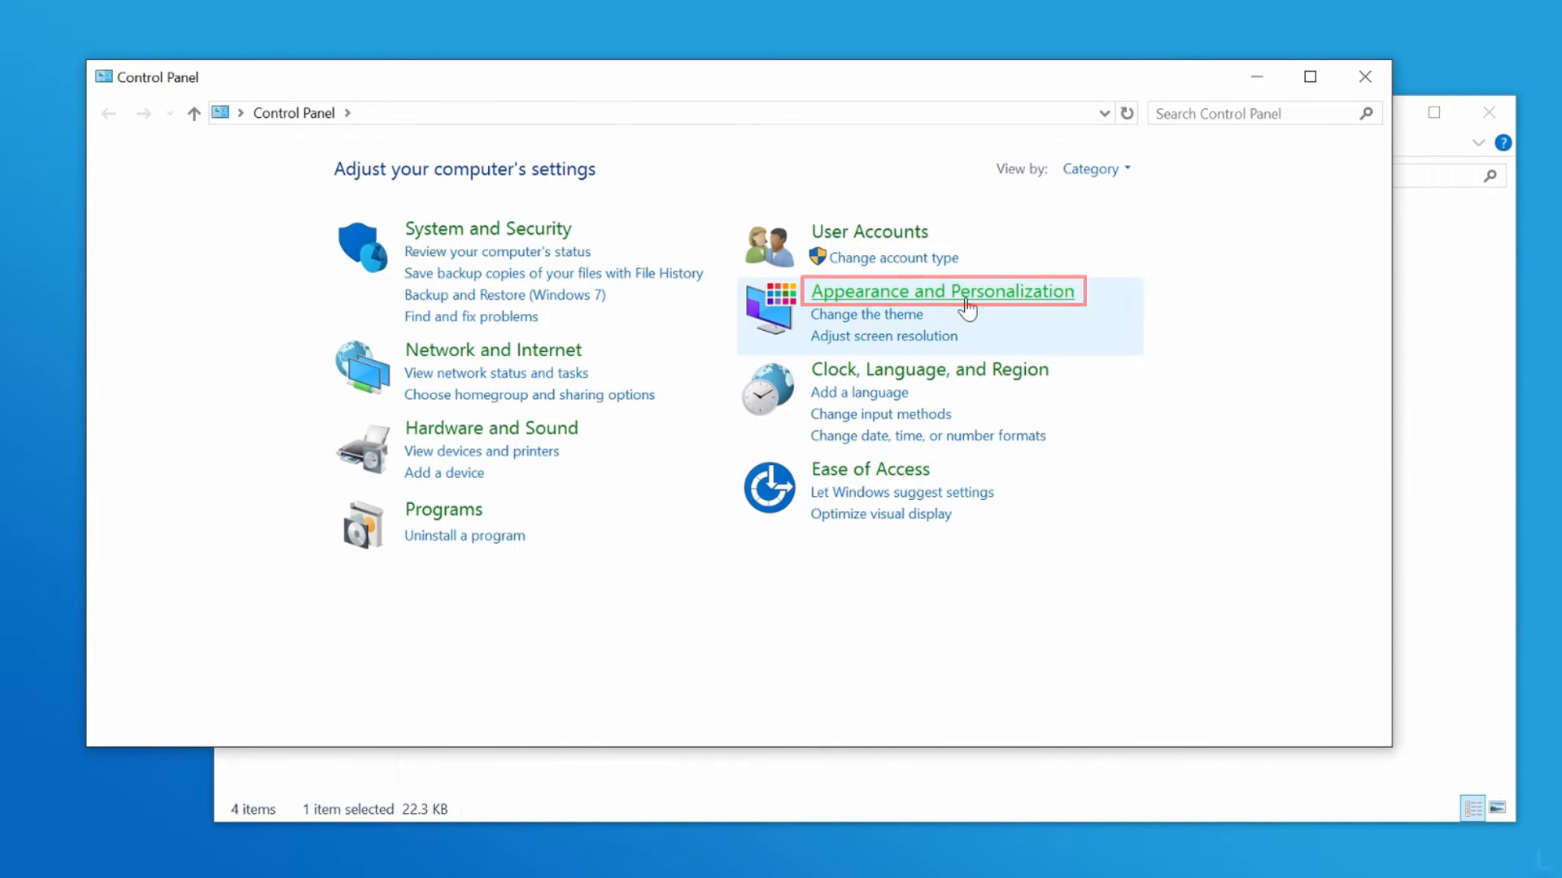
click(942, 291)
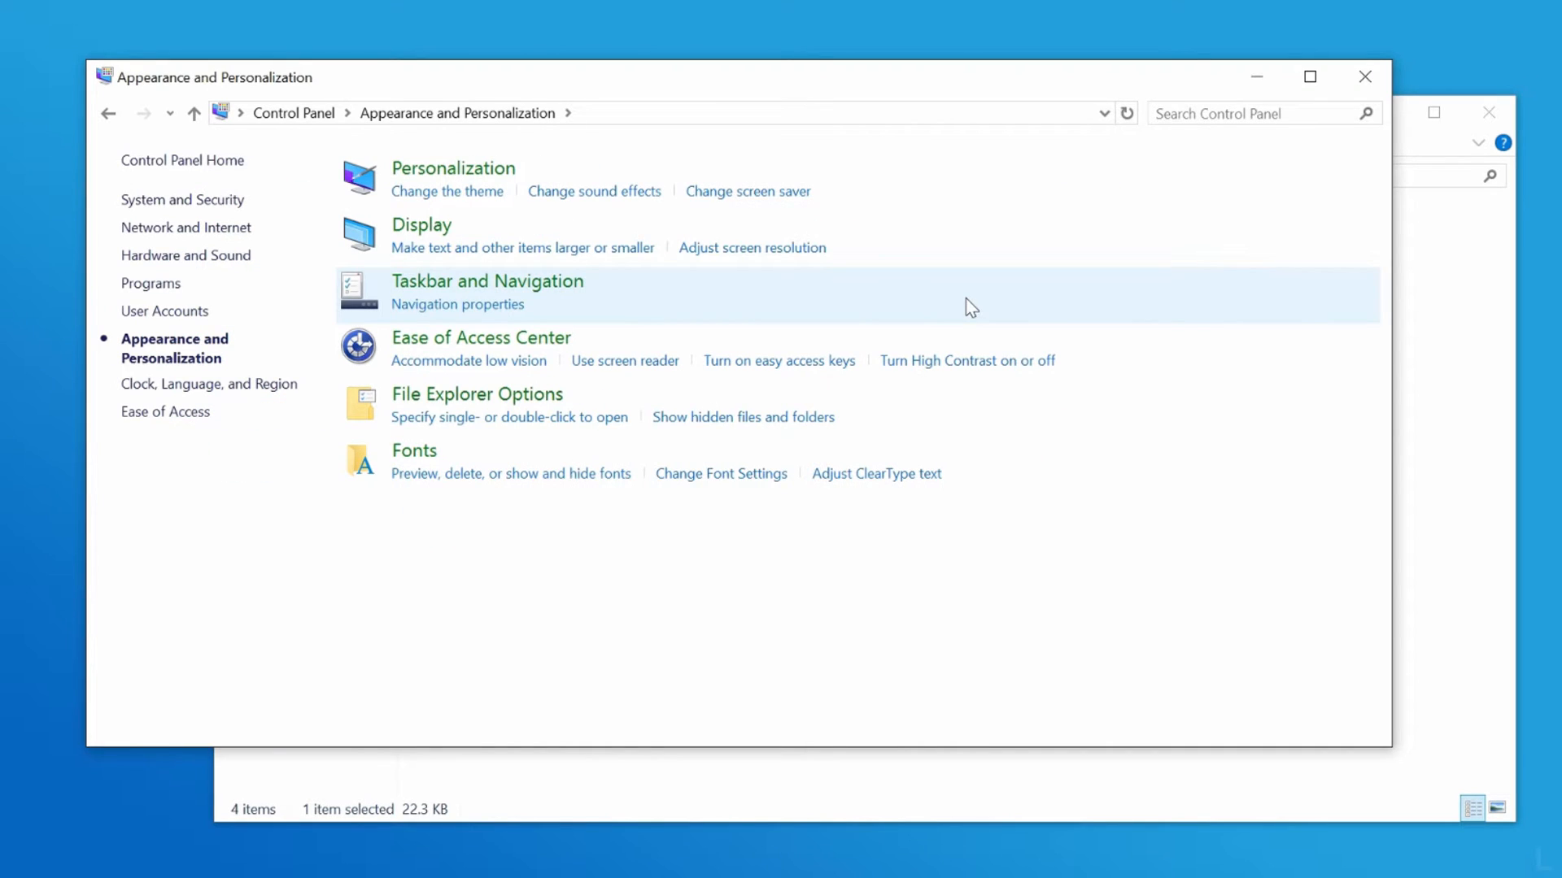
click(414, 451)
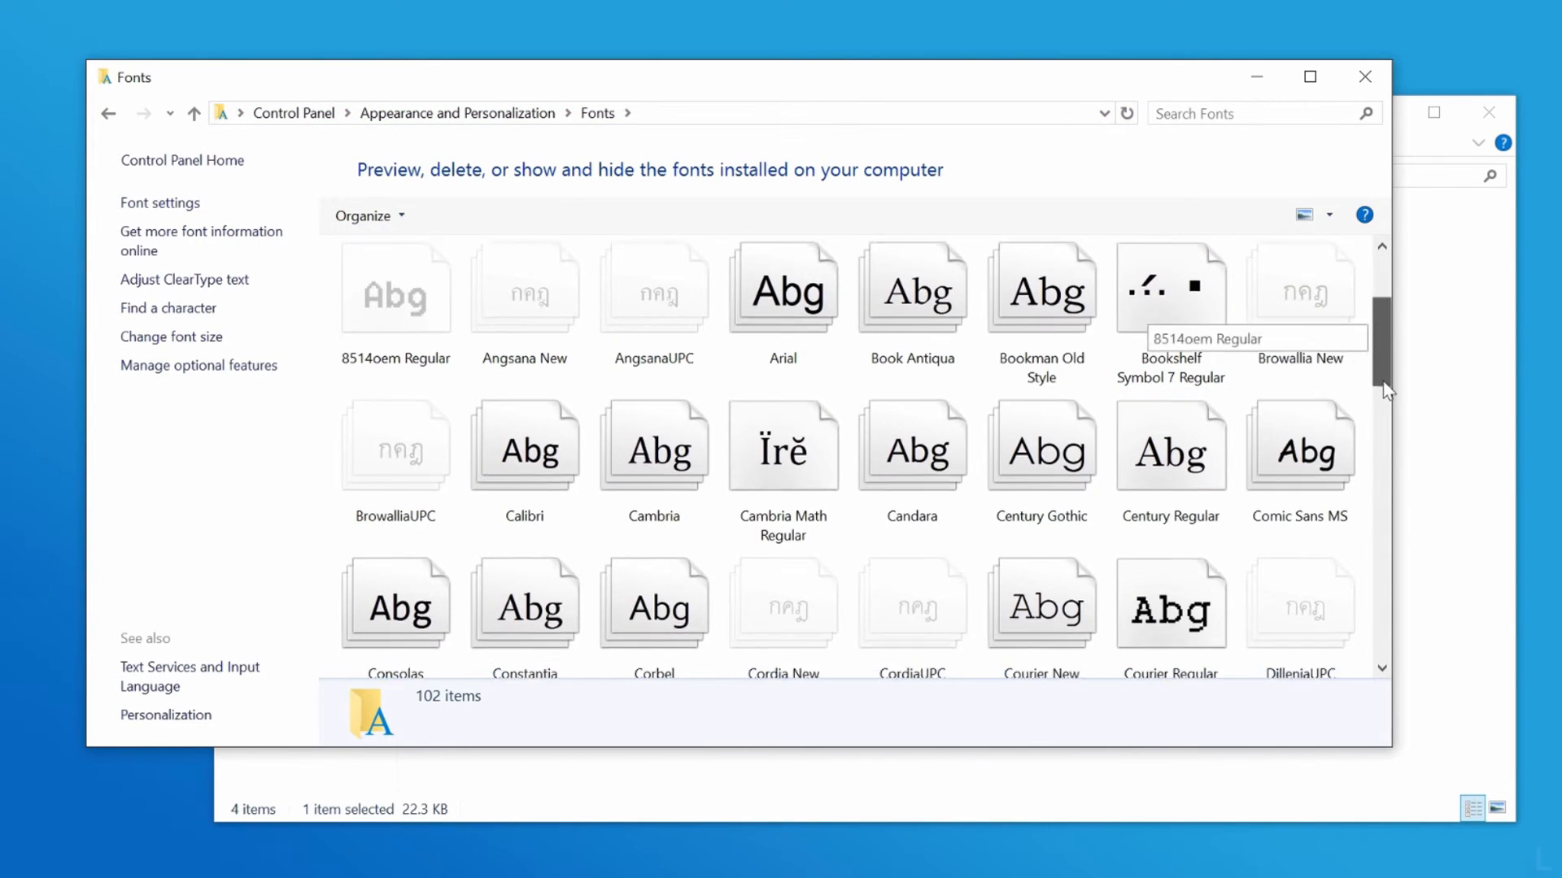
Step: Scroll the Fonts folder to locate ObelixPro among the 103 installed fonts
scroll(down, 3)
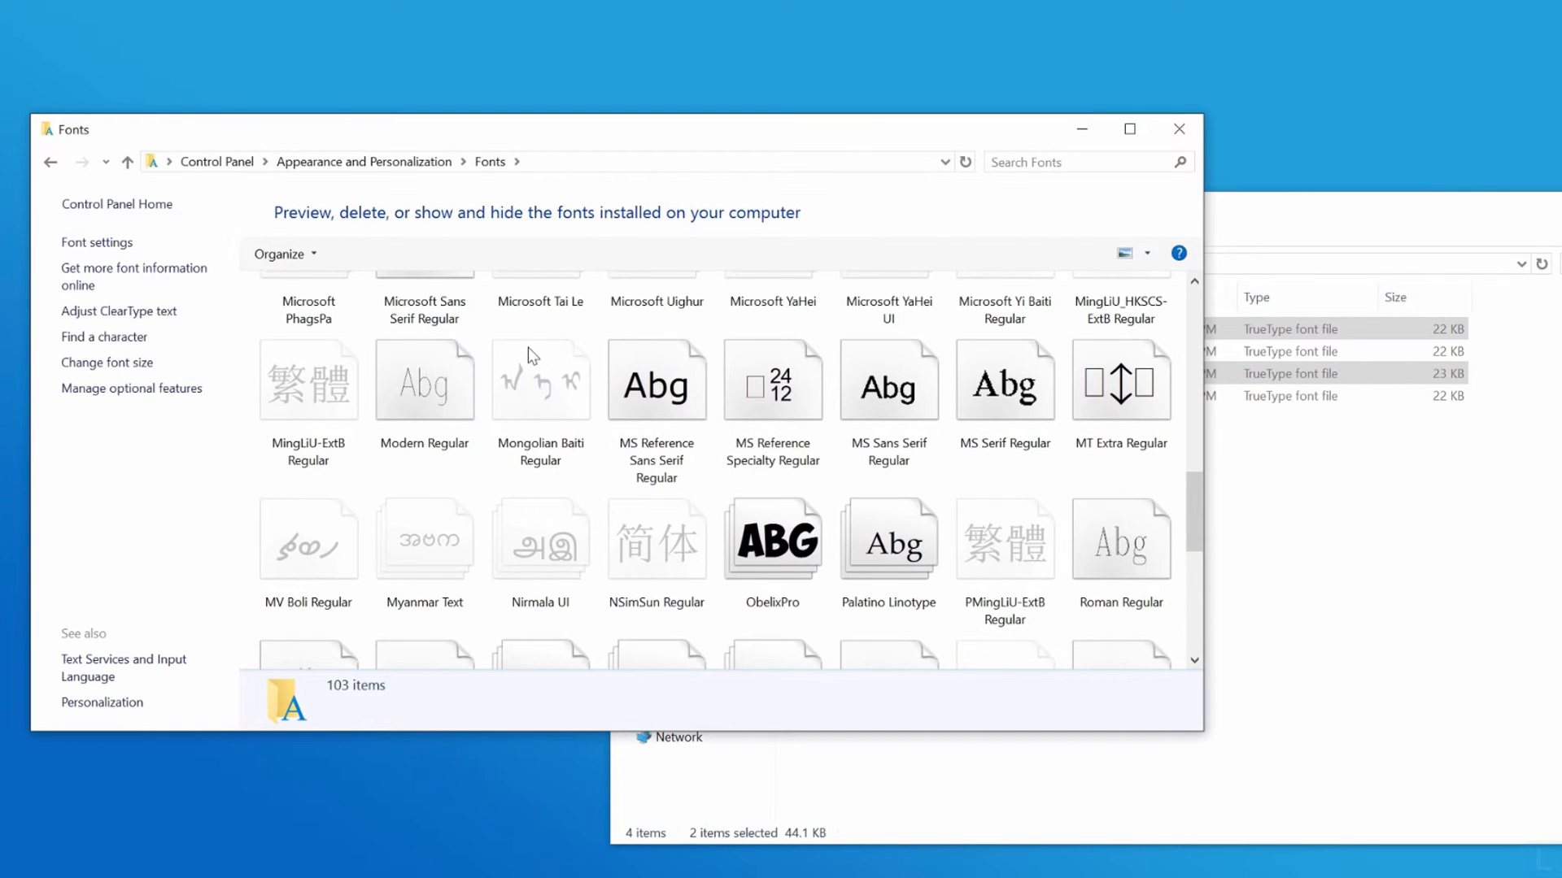
scroll(down, 3)
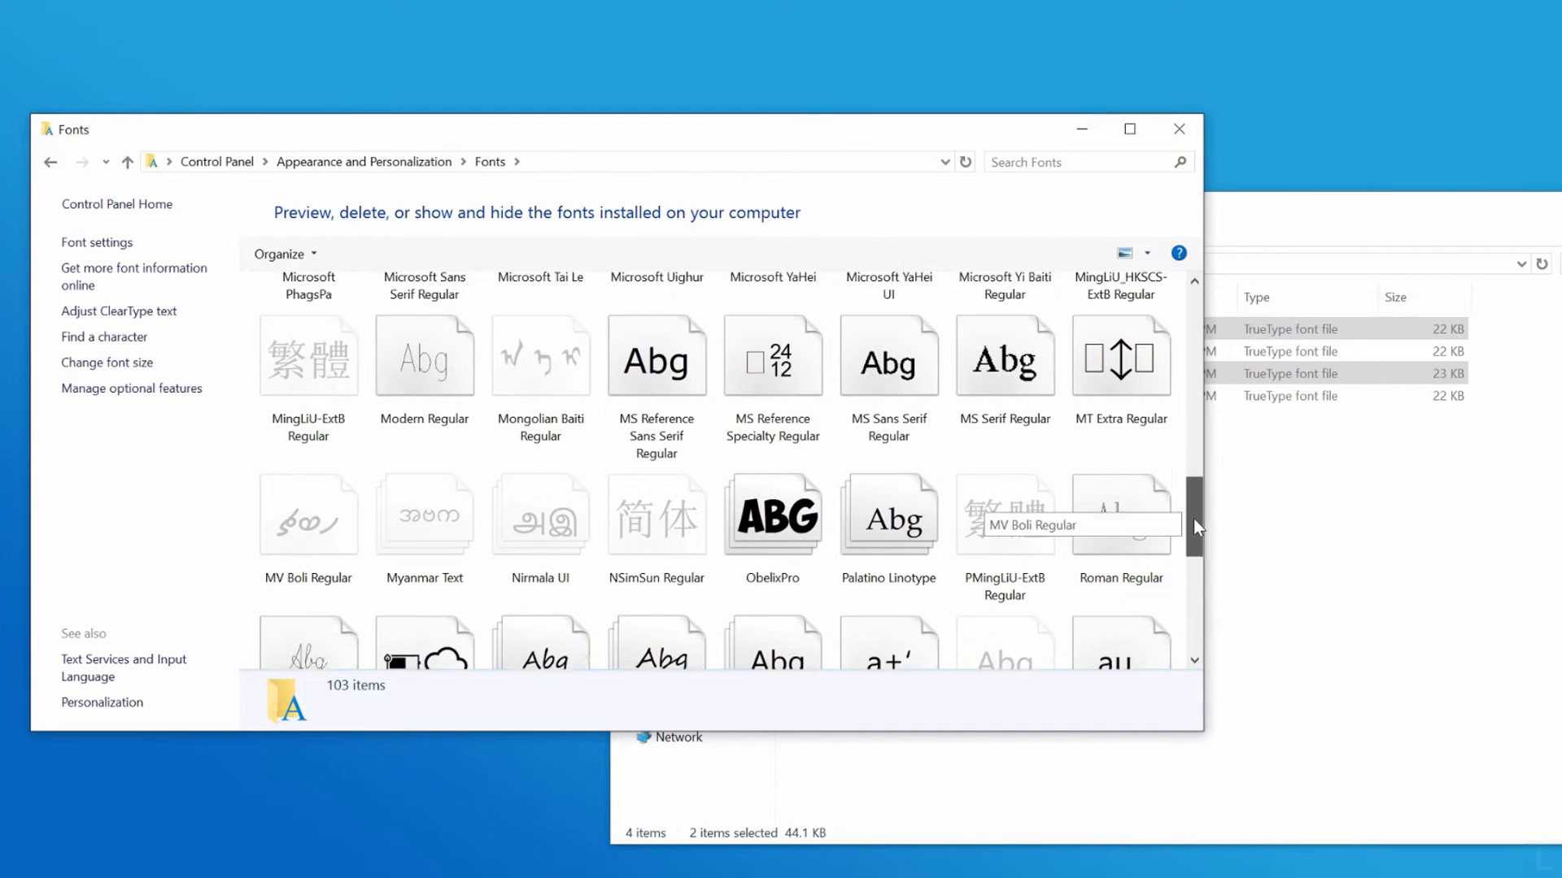
click(773, 514)
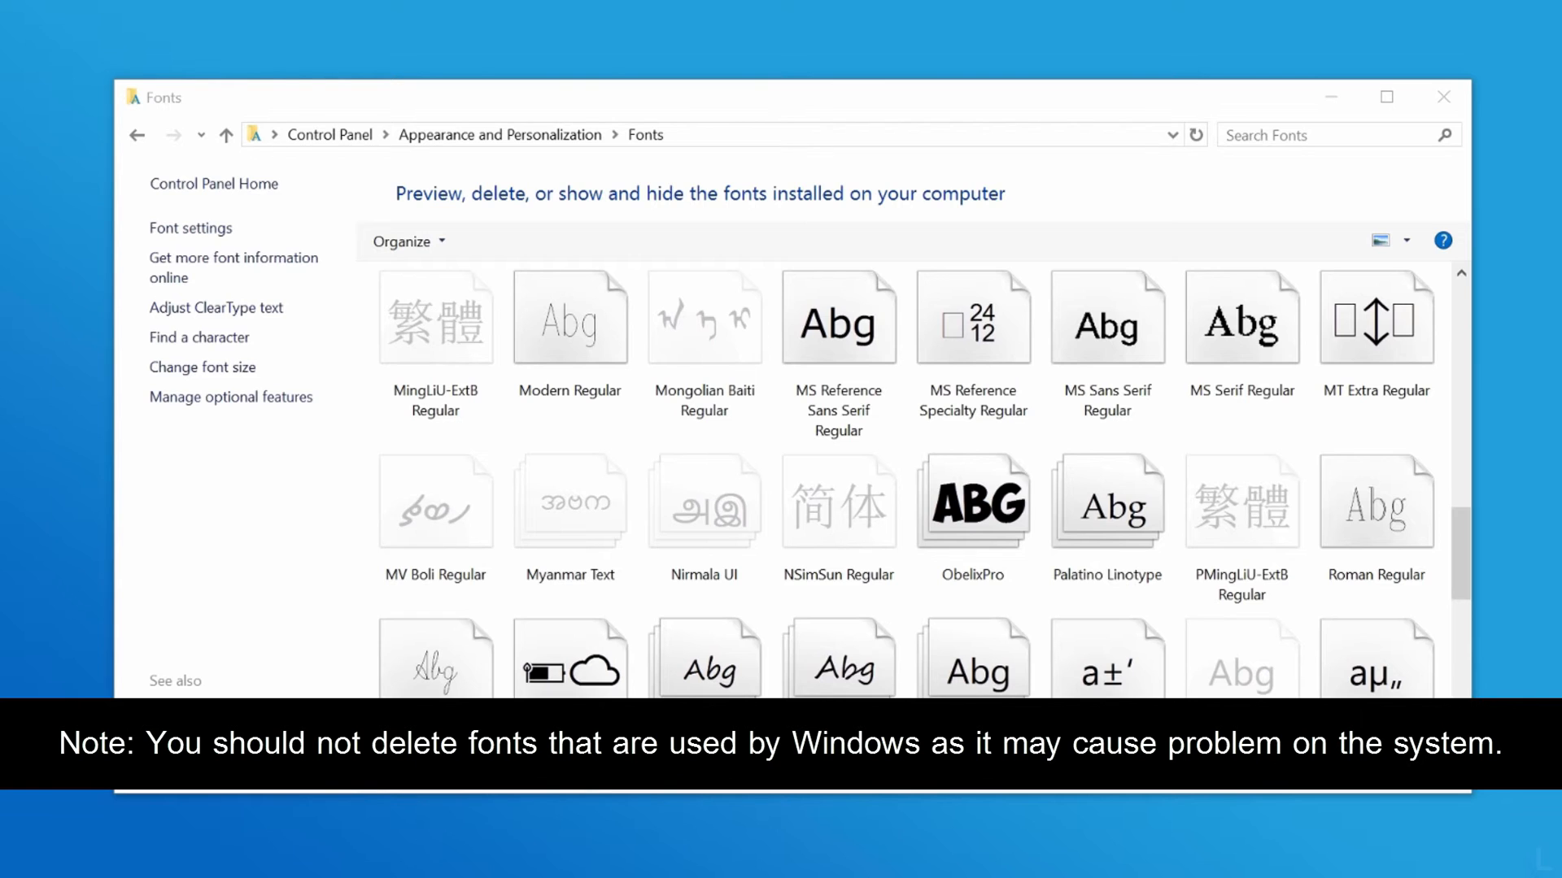
Step: Delete the ObelixPro font family and confirm, returning the count to 102 fonts
click(974, 509)
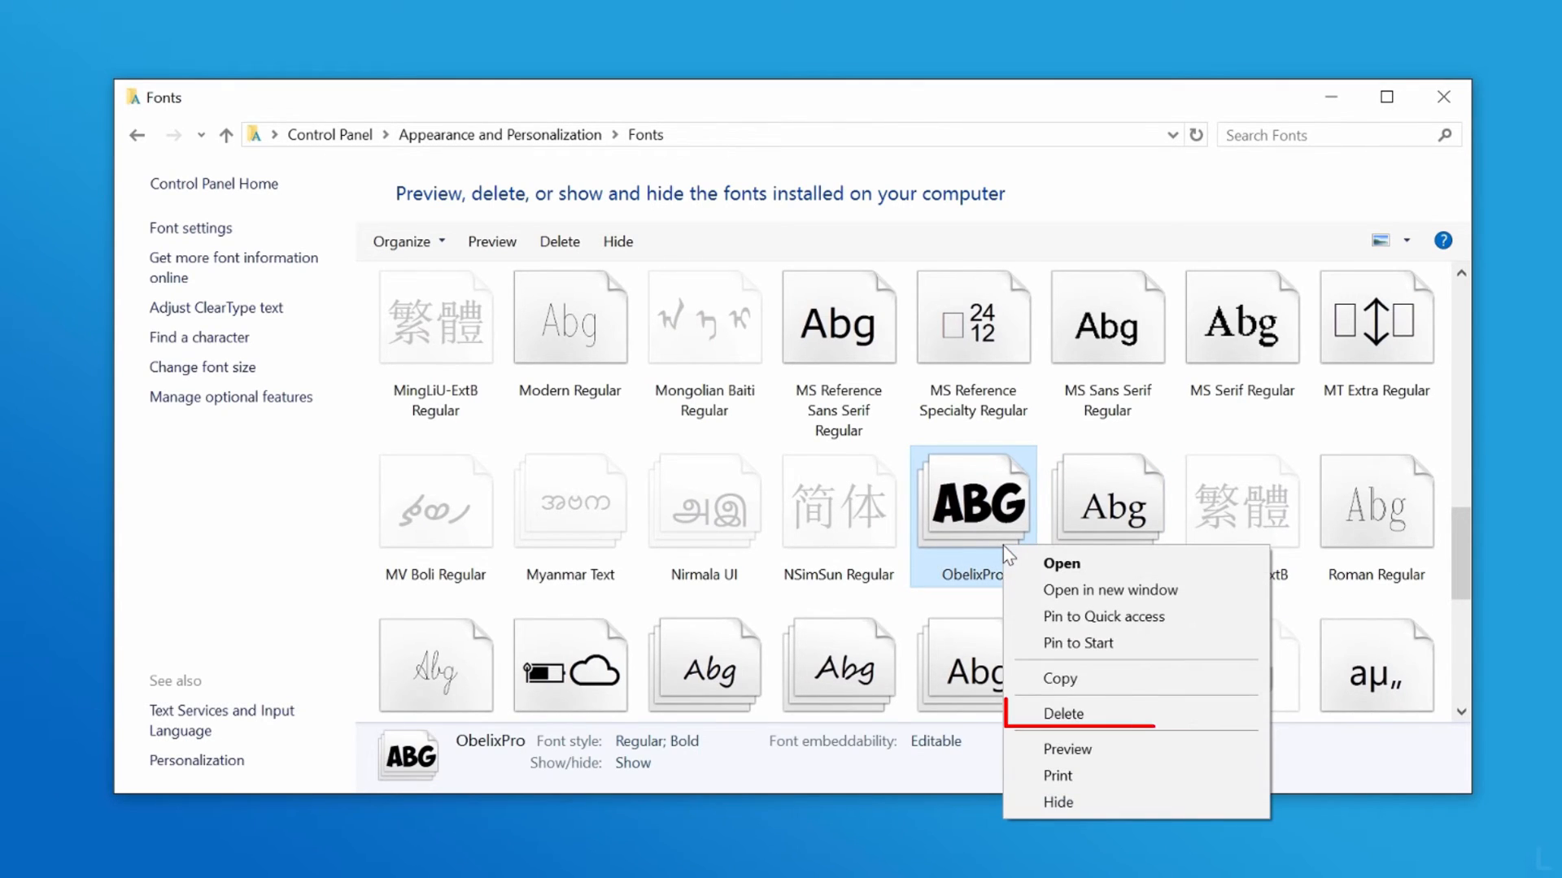
mouse_move(1100, 725)
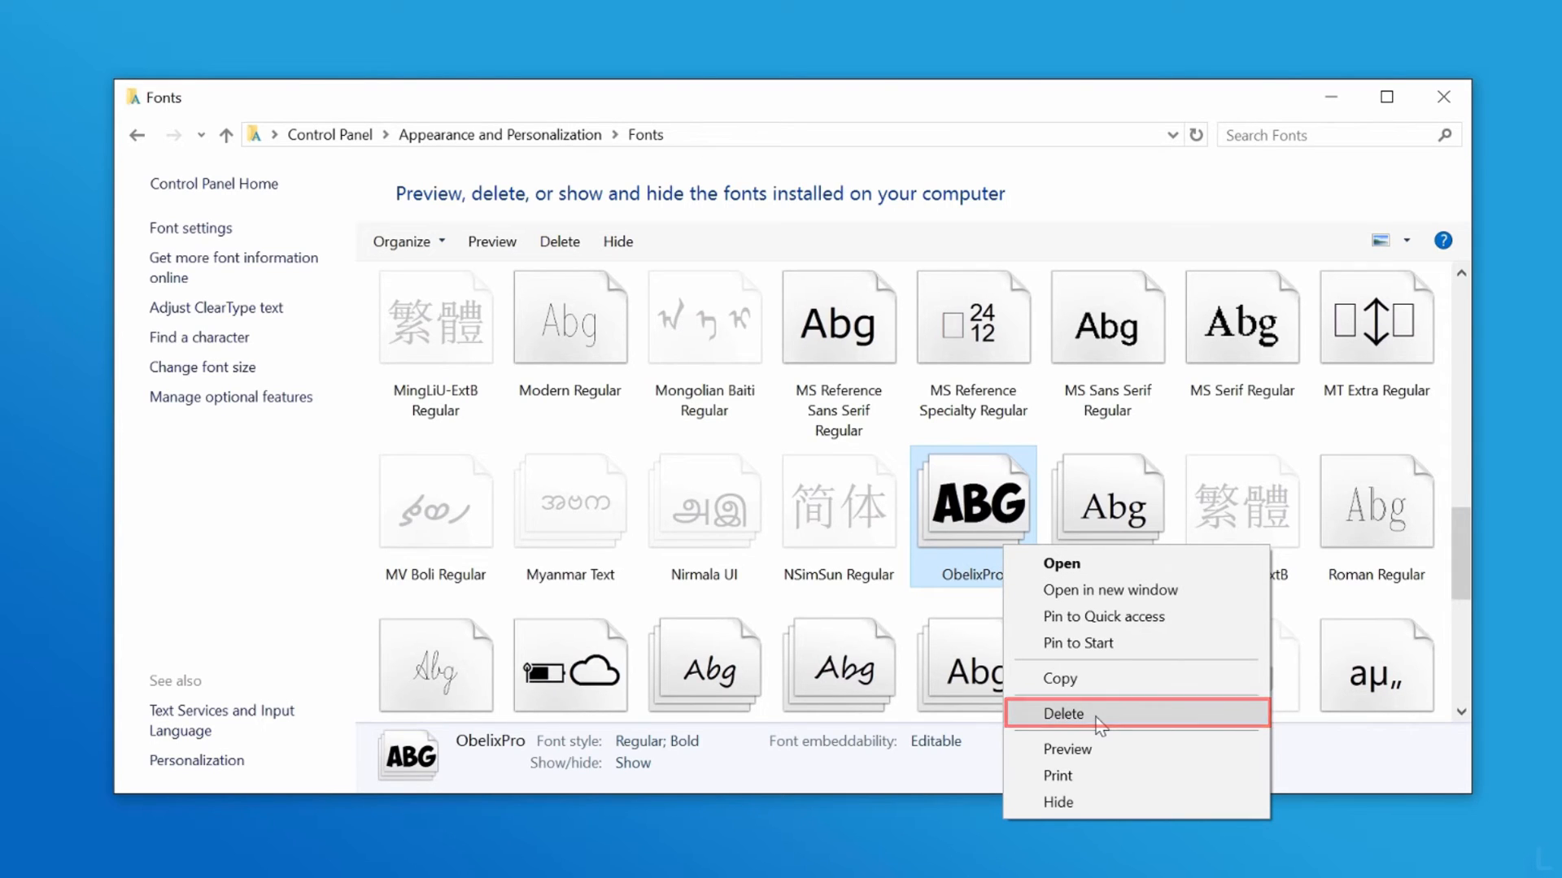
click(1060, 714)
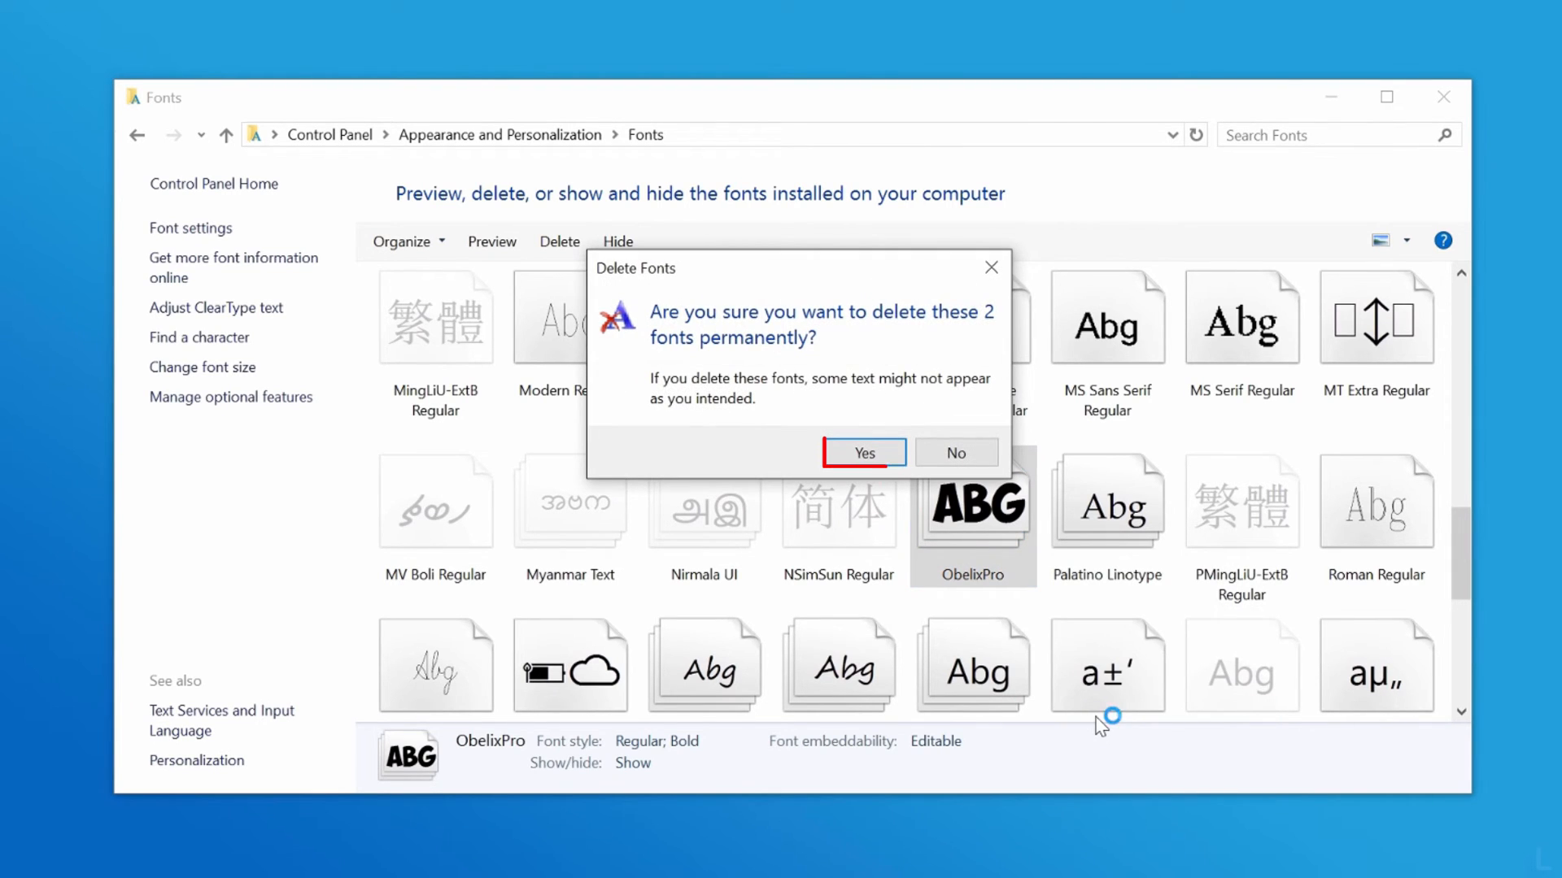
mouse_move(885, 464)
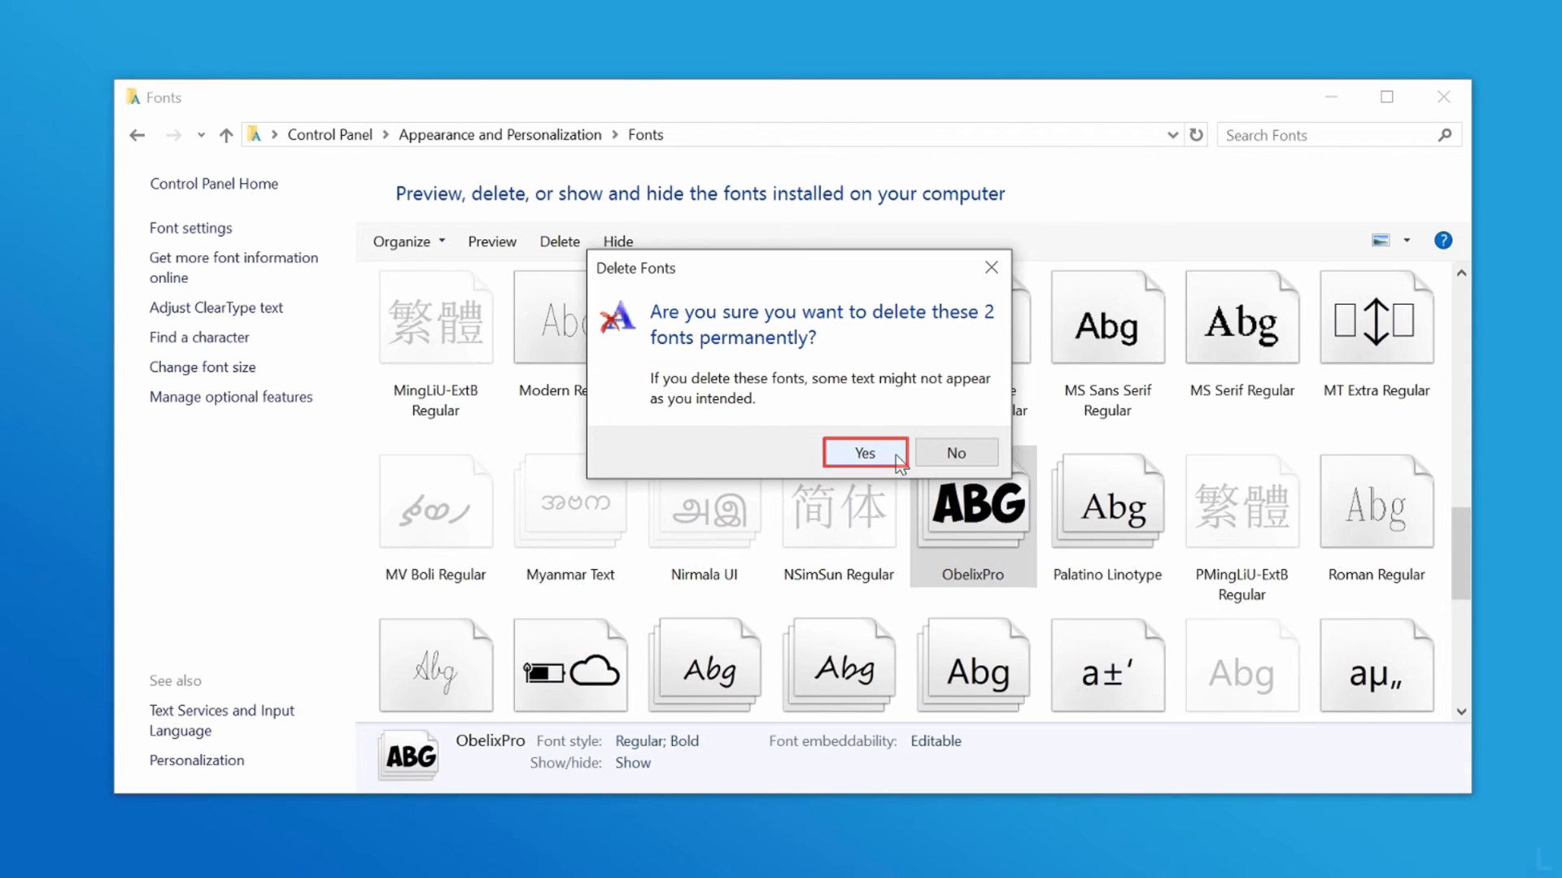
click(866, 452)
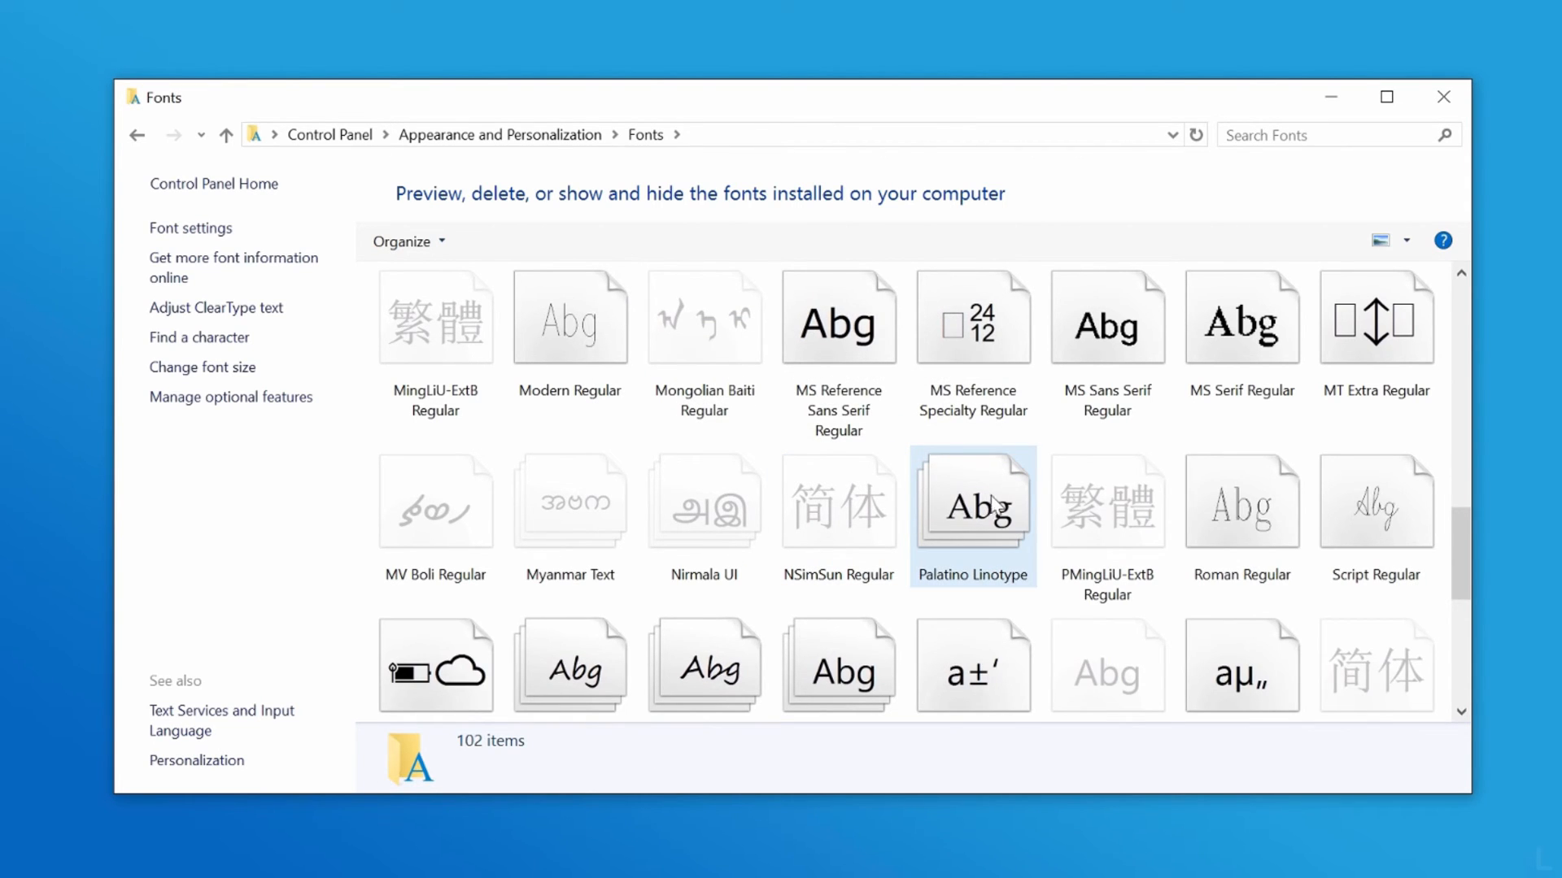
mouse_move(1043, 449)
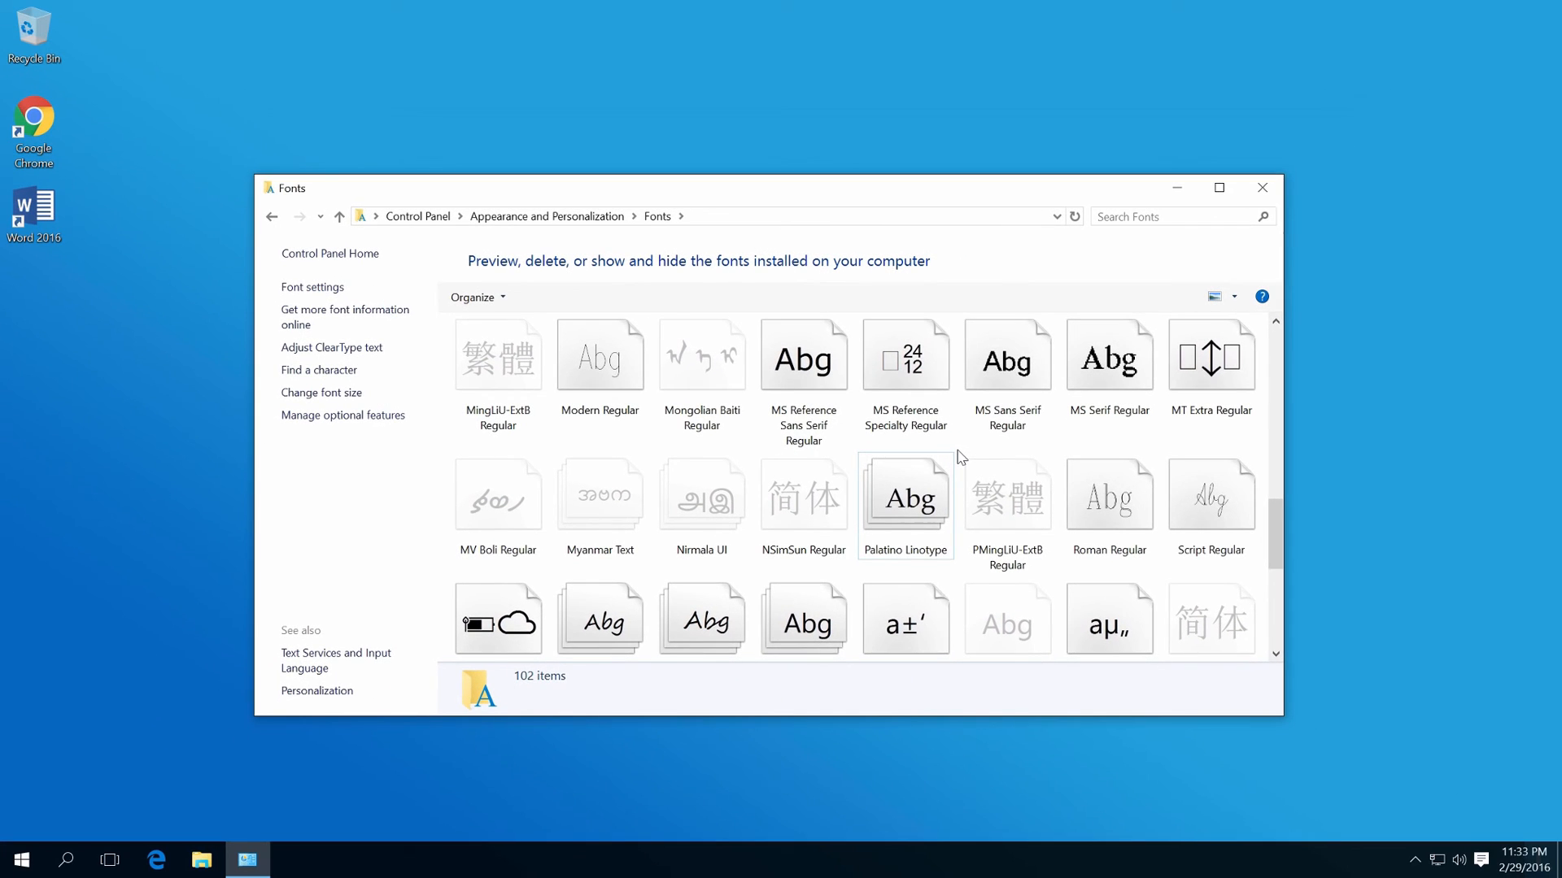
mouse_move(1262, 188)
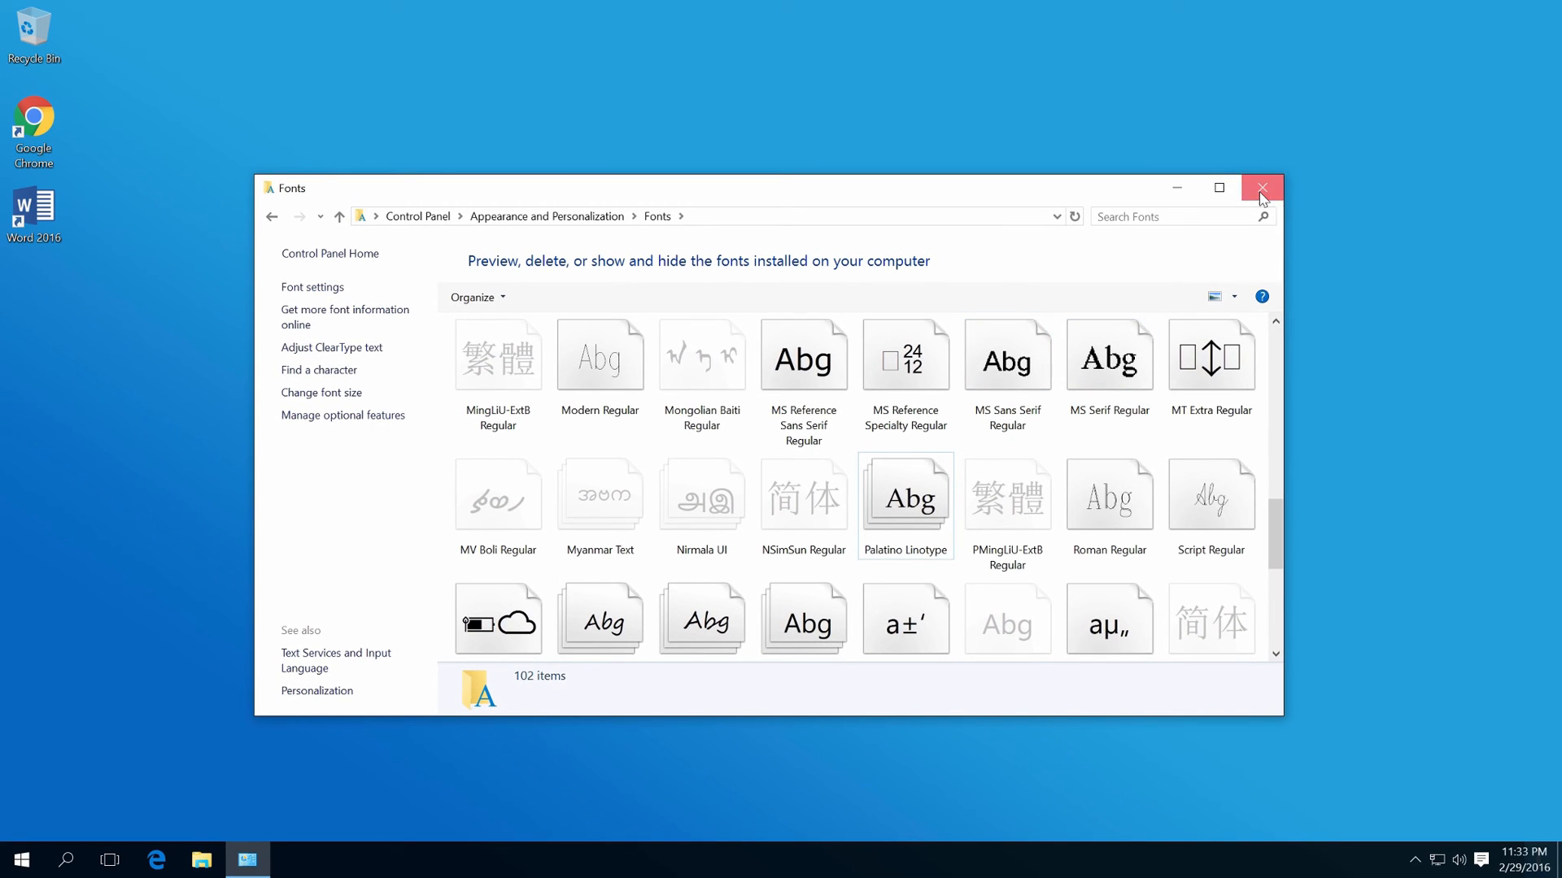
Step: Close the Fonts window, leaving the Windows 10 desktop clear
click(1263, 187)
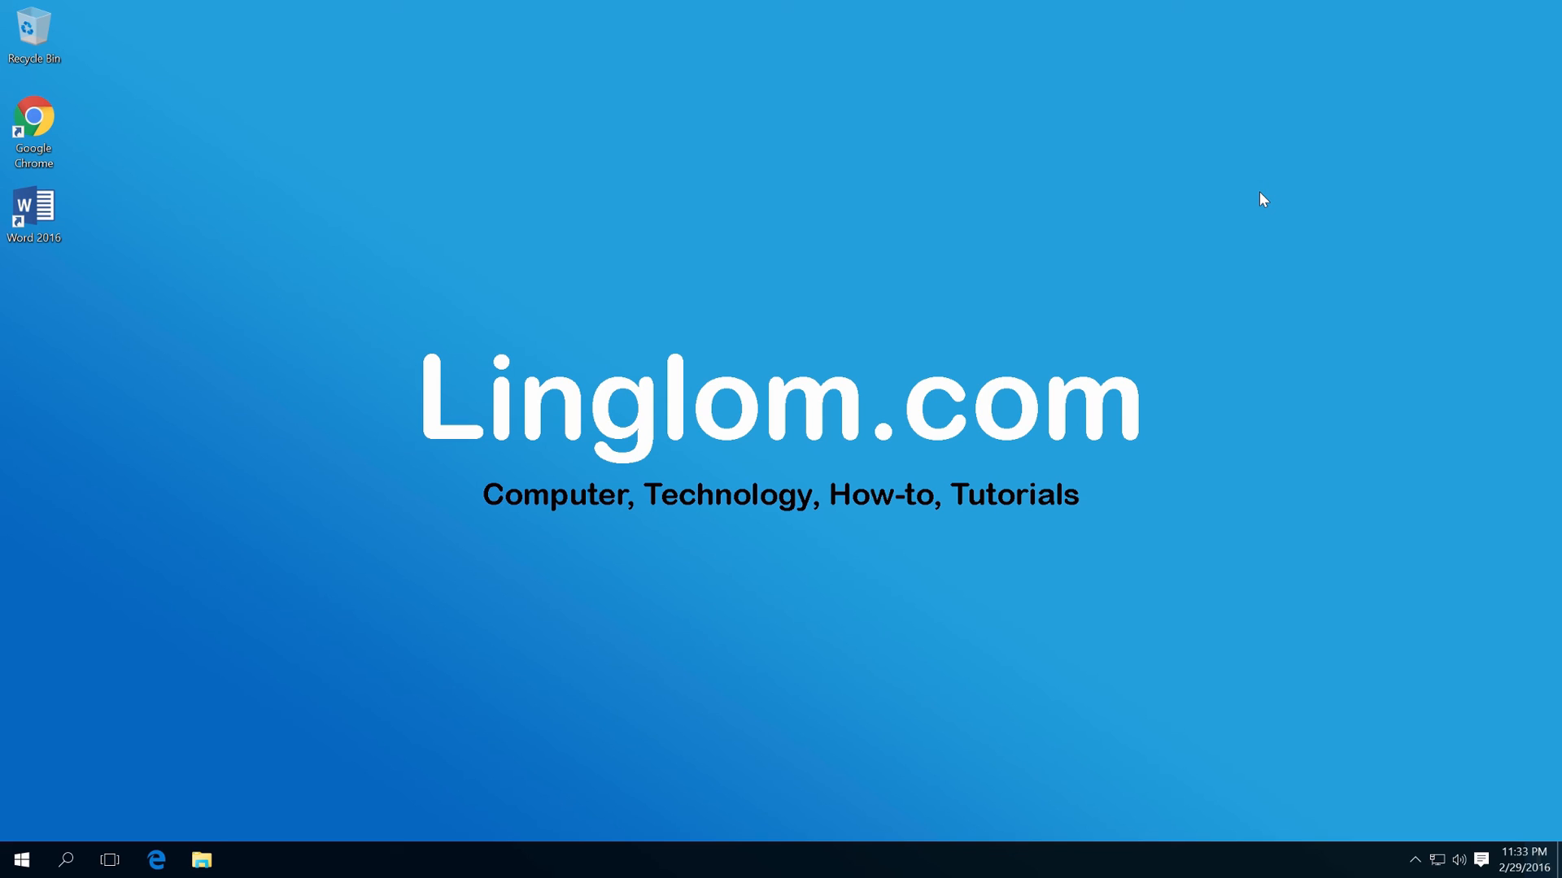